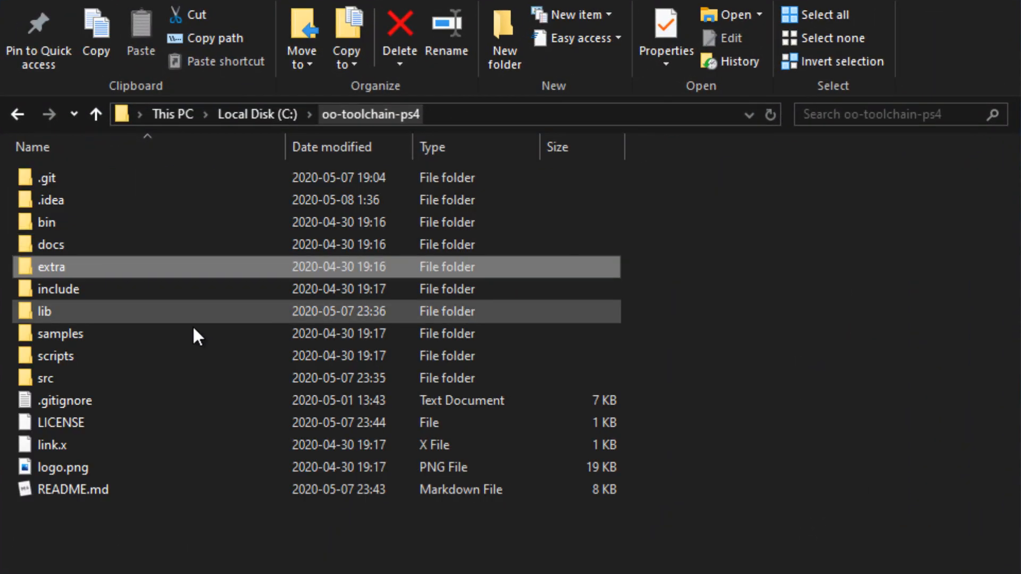
Step: Open the extra folder showing the OpenOrbis PS4 SELF and SPRX project zips
{"action": "double_click", "coordinate": [53, 267]}
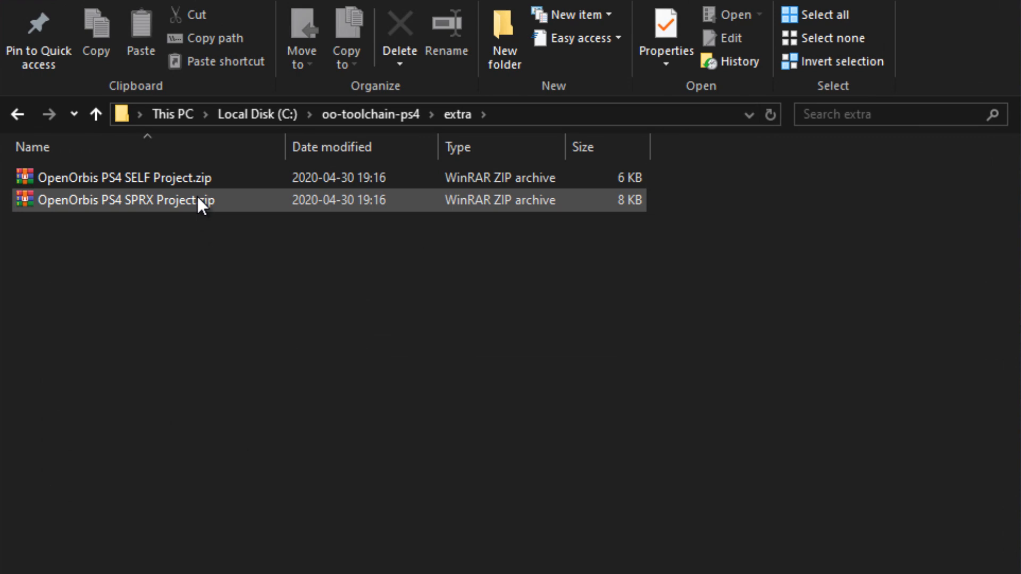
{"action": "mouse_move", "coordinate": [63, 182]}
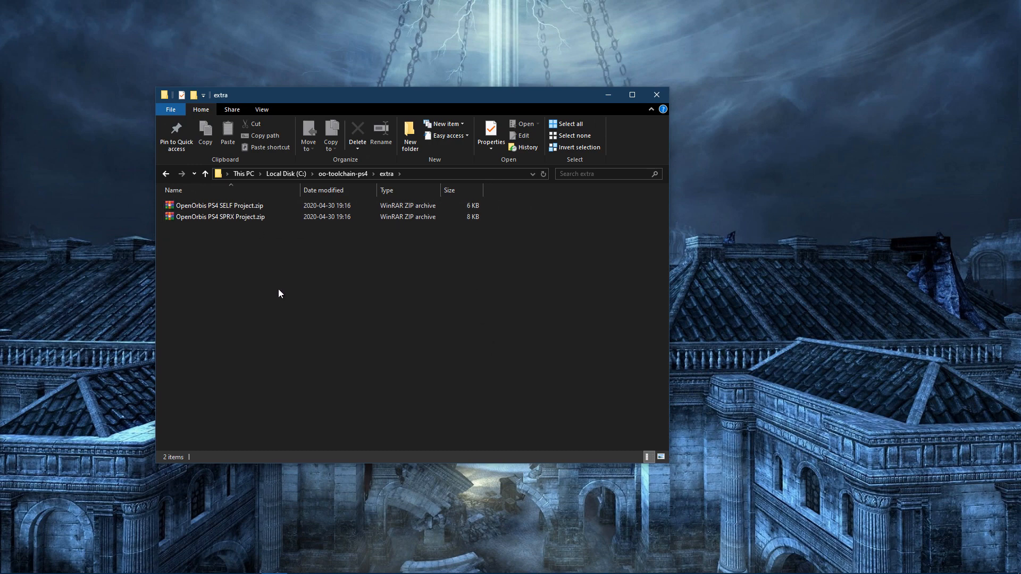
{"action": "mouse_move", "coordinate": [220, 217]}
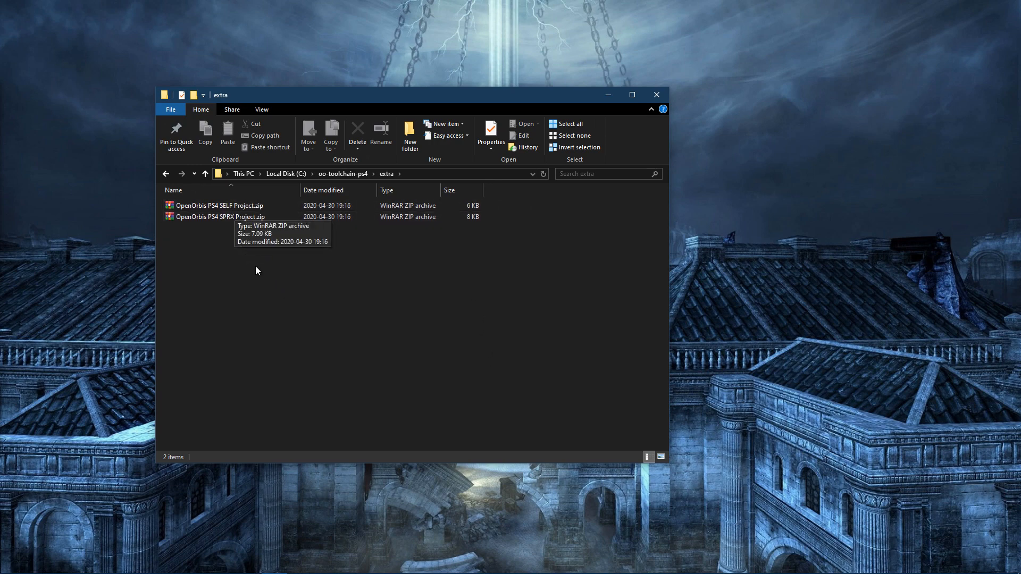
{"action": "mouse_move", "coordinate": [359, 277]}
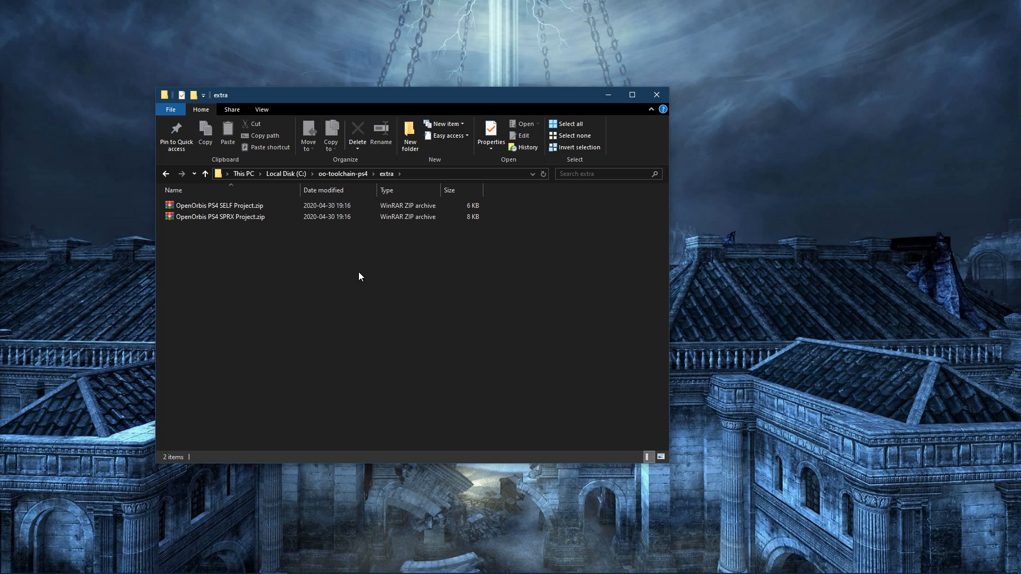
{"action": "mouse_move", "coordinate": [262, 249]}
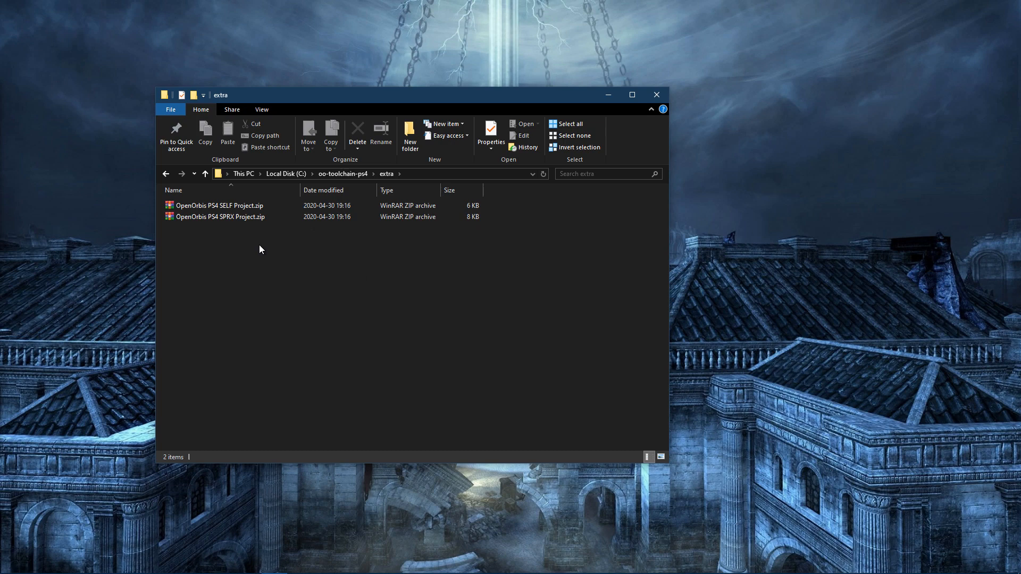
{"action": "mouse_move", "coordinate": [409, 249]}
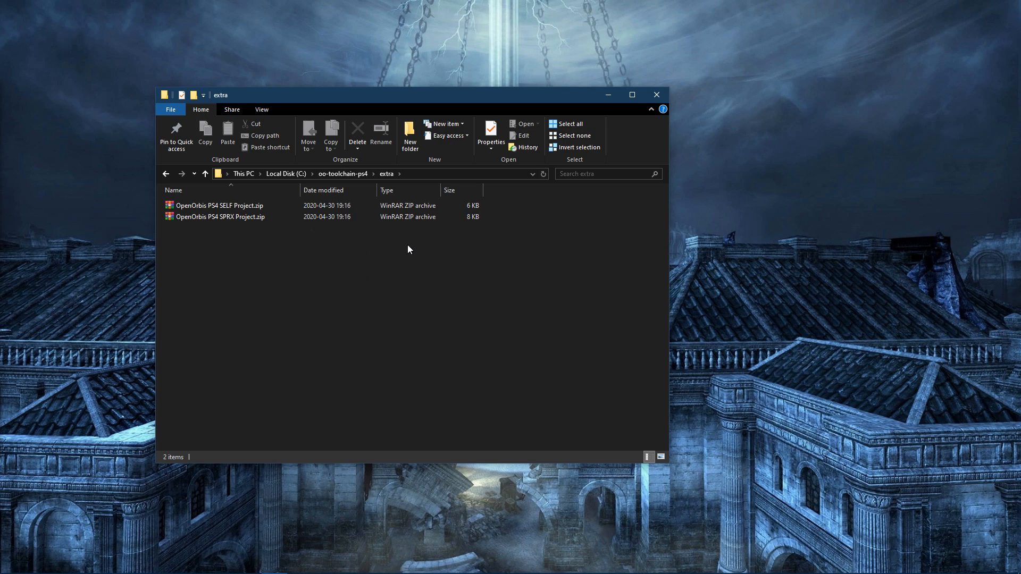
{"action": "mouse_move", "coordinate": [458, 103]}
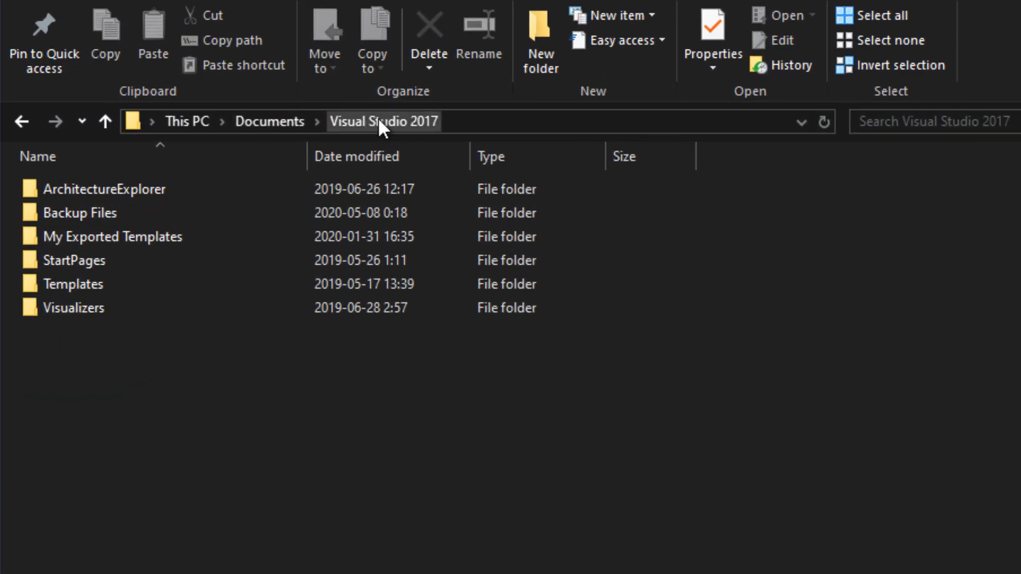
{"action": "mouse_move", "coordinate": [415, 145]}
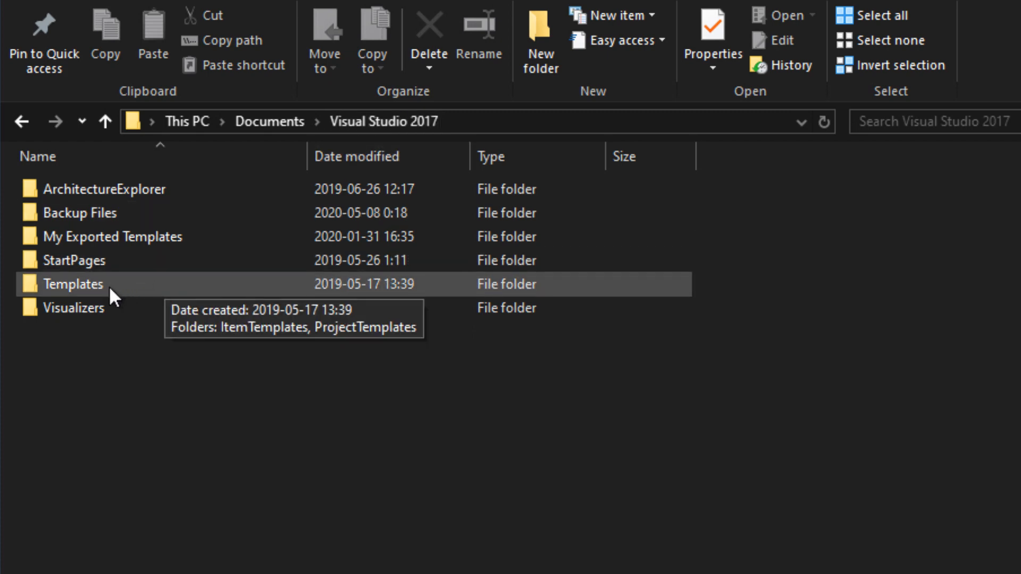
Step: Navigate into Templates\ProjectTemplates where both OpenOrbis template zips reside
{"action": "double_click", "coordinate": [73, 284]}
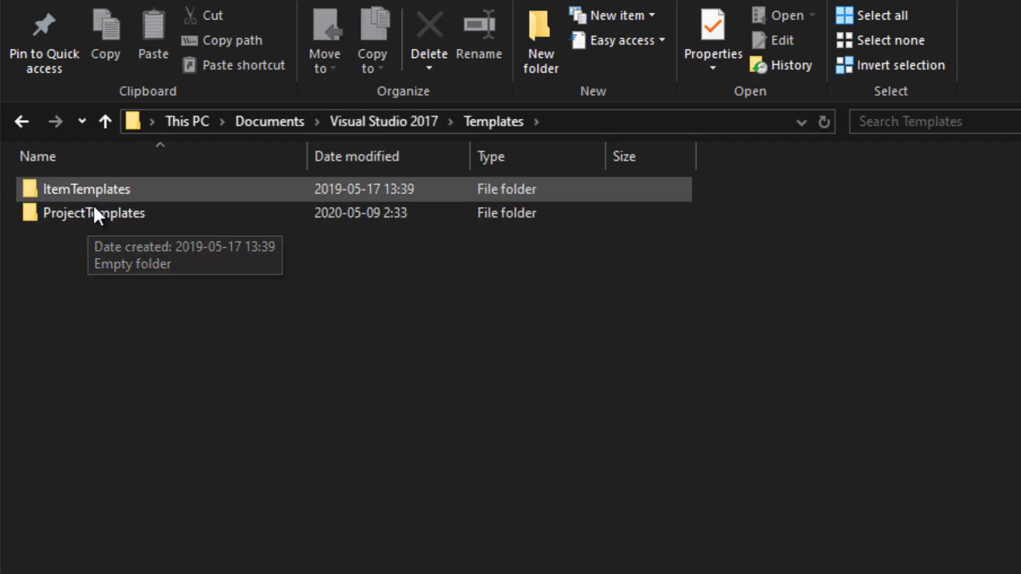
{"action": "double_click", "coordinate": [94, 212]}
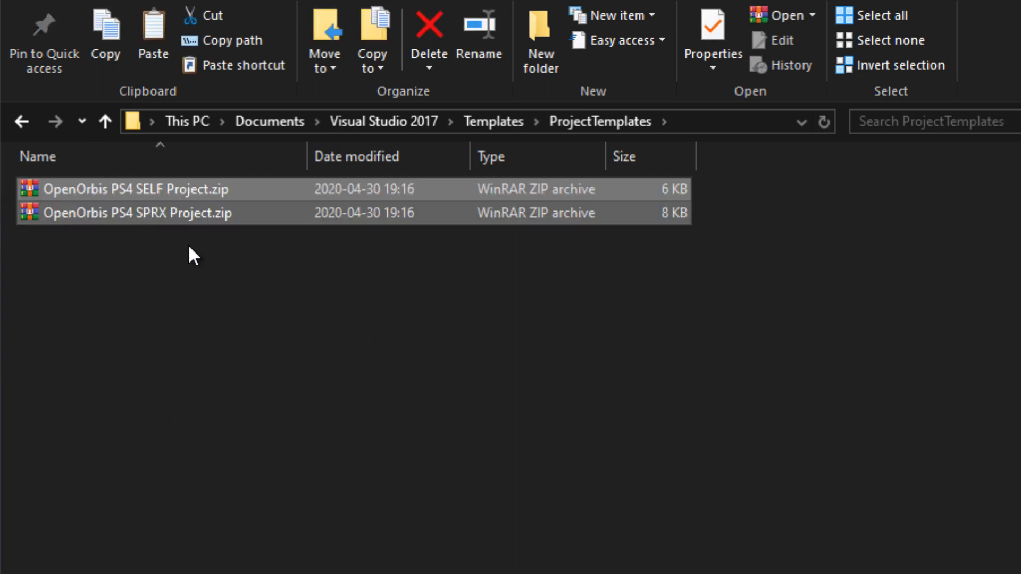
{"action": "mouse_move", "coordinate": [553, 432]}
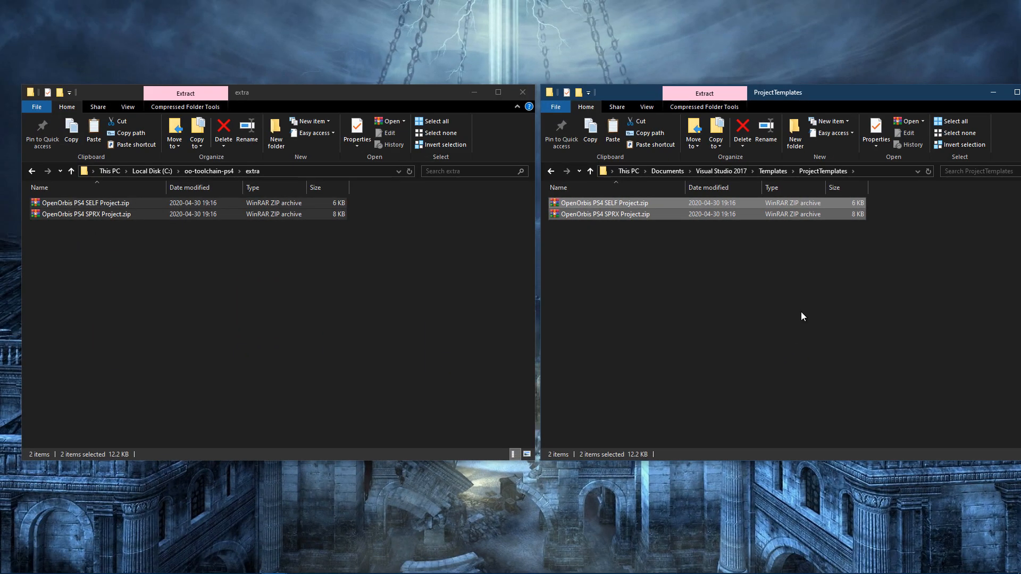
{"action": "mouse_move", "coordinate": [836, 333]}
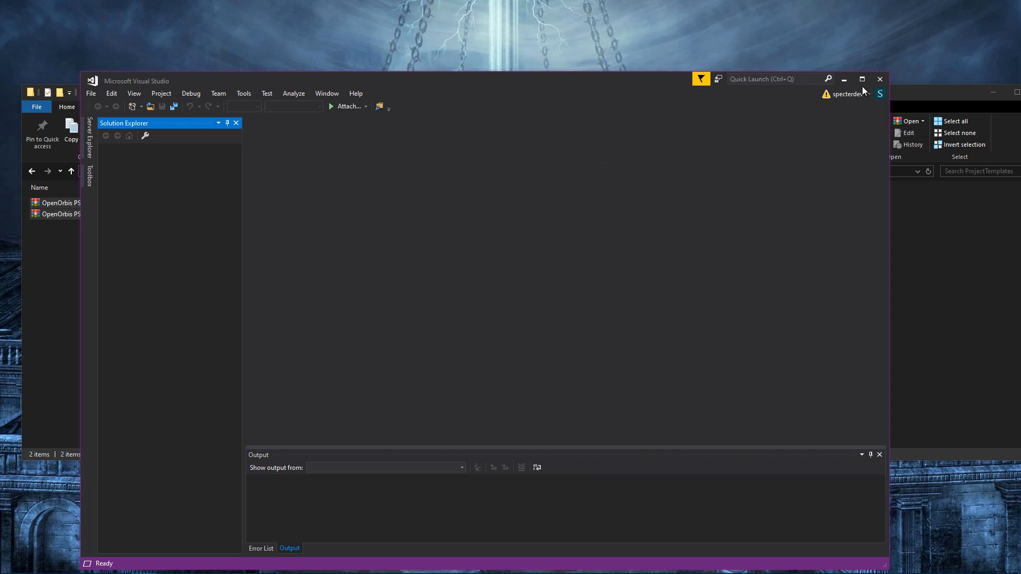
Step: Create a new OpenOrbis PS4 SELF Project named MyHomebrew from the New Project dialog
{"action": "left_click", "coordinate": [864, 79]}
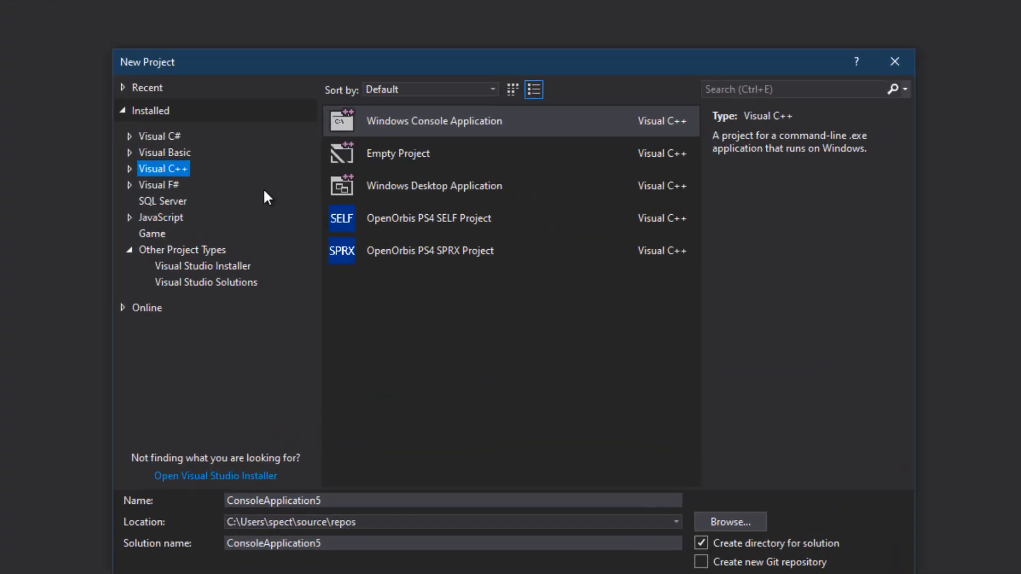
{"action": "left_click", "coordinate": [430, 219]}
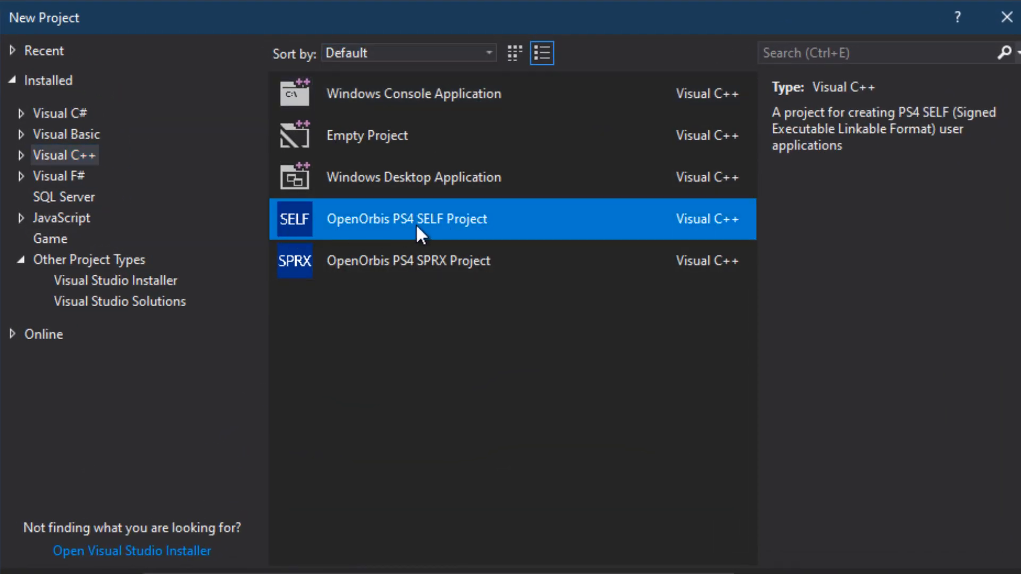
{"action": "mouse_move", "coordinate": [375, 246]}
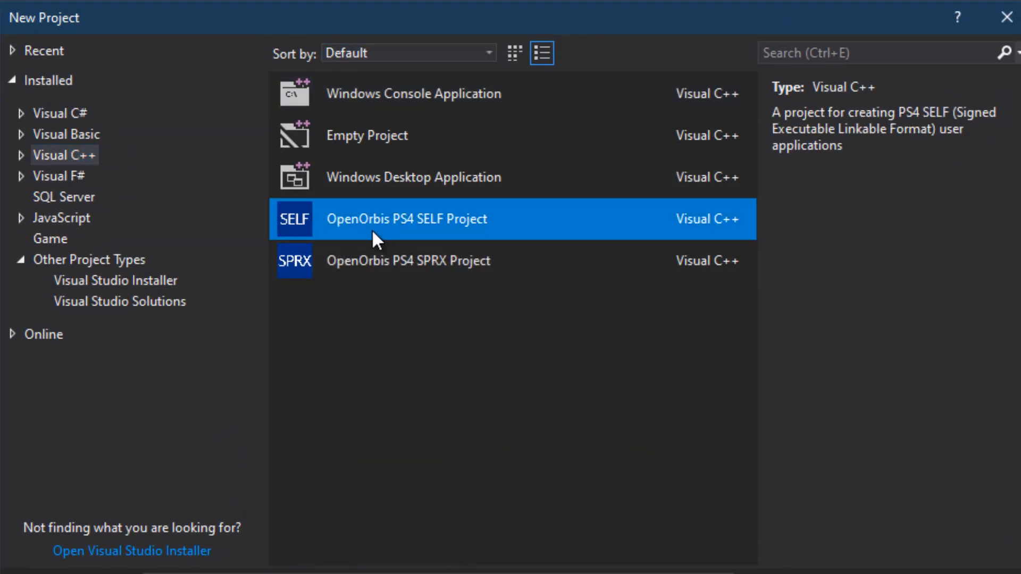
{"action": "mouse_move", "coordinate": [452, 366]}
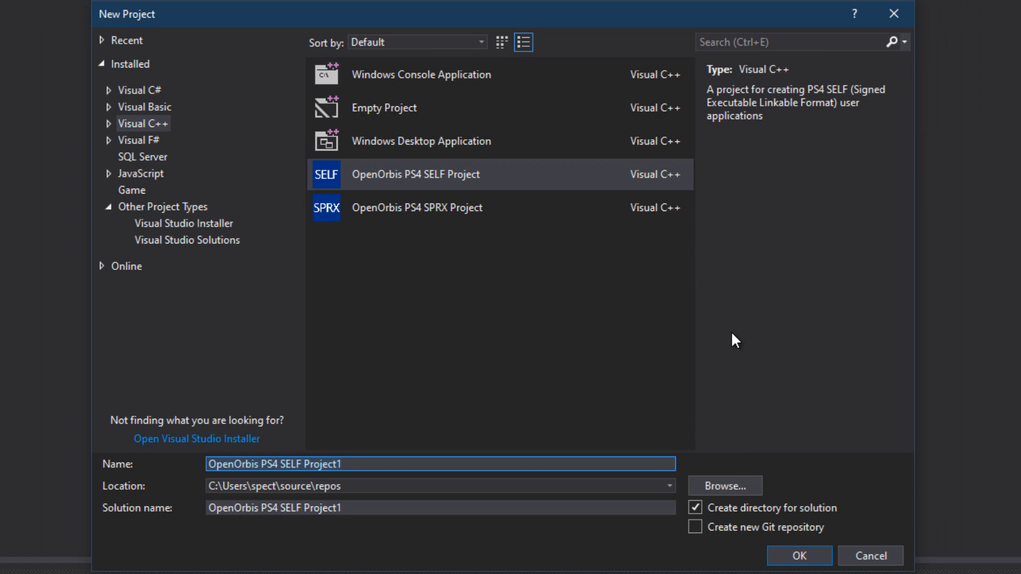
{"action": "type", "text": "MyHomebrew"}
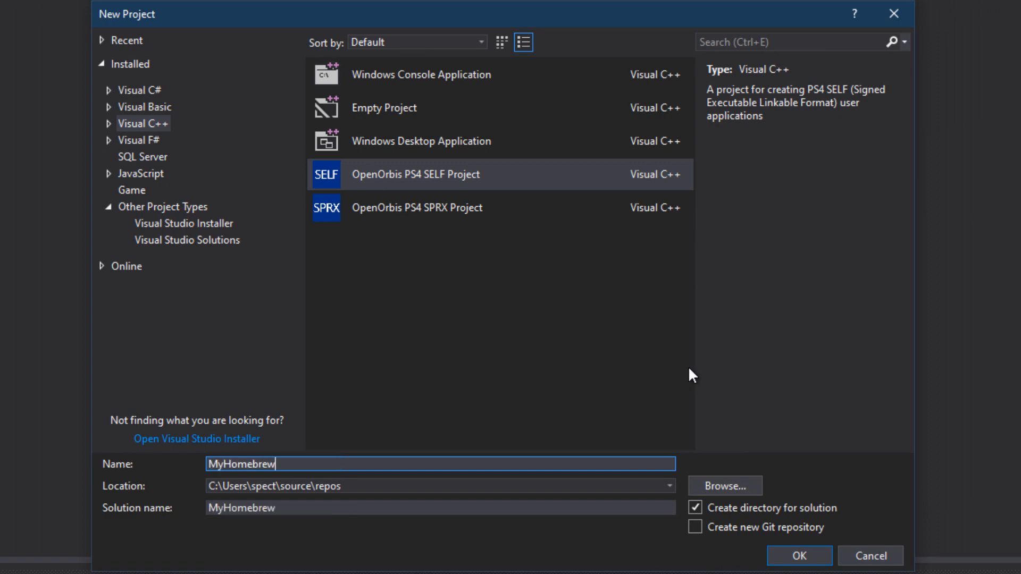
{"action": "left_click", "coordinate": [799, 556]}
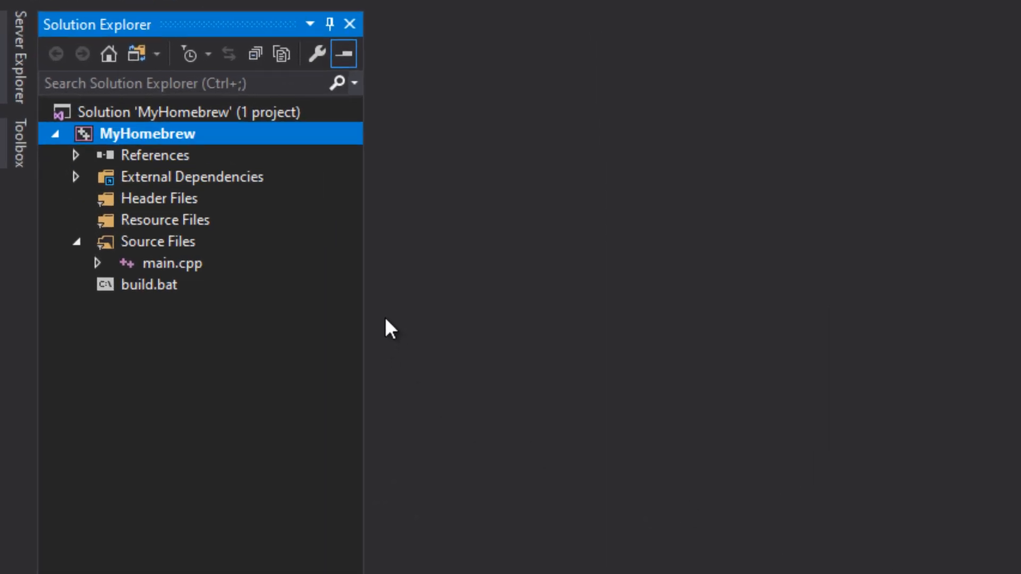
Step: Review main.cpp's starter code, then bring up build.bat with its clang++, ld.lld and create-eboot steps
{"action": "left_click", "coordinate": [172, 264]}
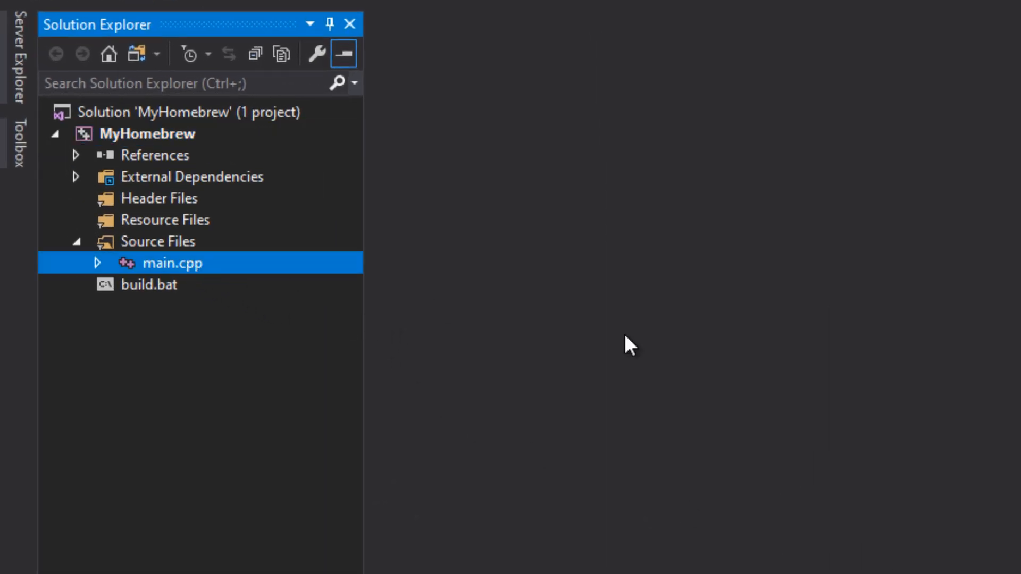
{"action": "double_click", "coordinate": [172, 263]}
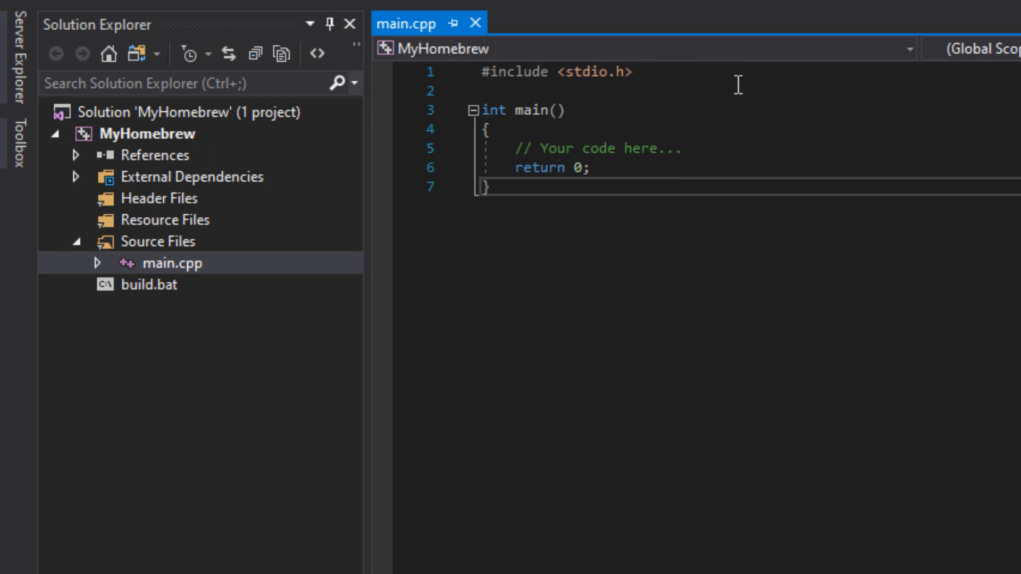
{"action": "mouse_move", "coordinate": [748, 404]}
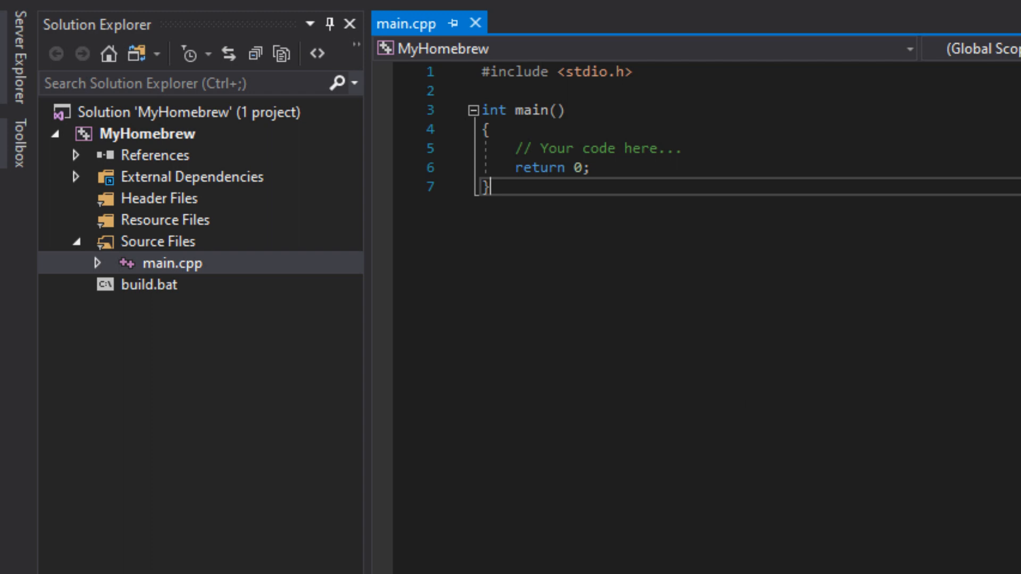
{"action": "mouse_move", "coordinate": [1008, 327]}
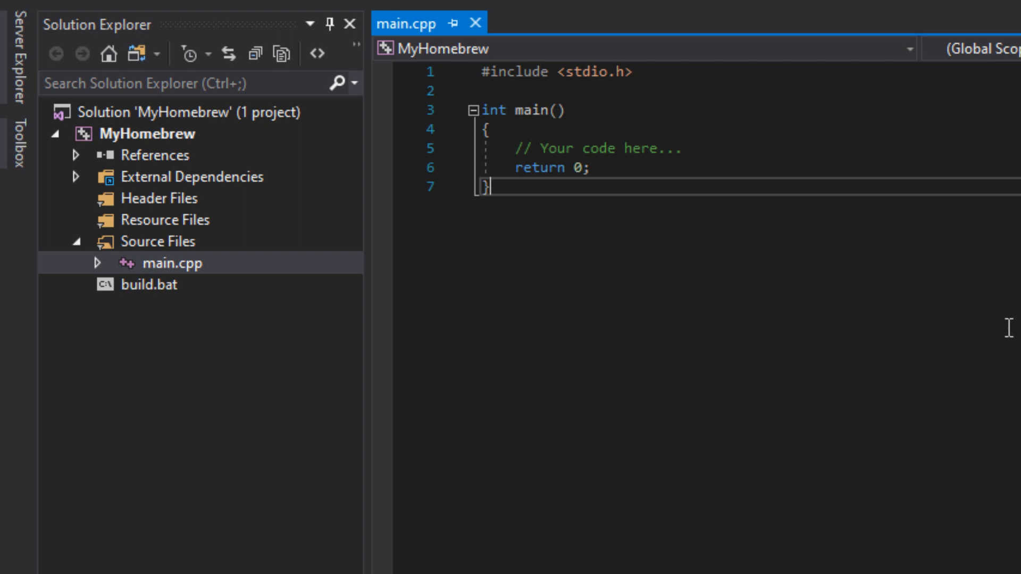
{"action": "mouse_move", "coordinate": [898, 307]}
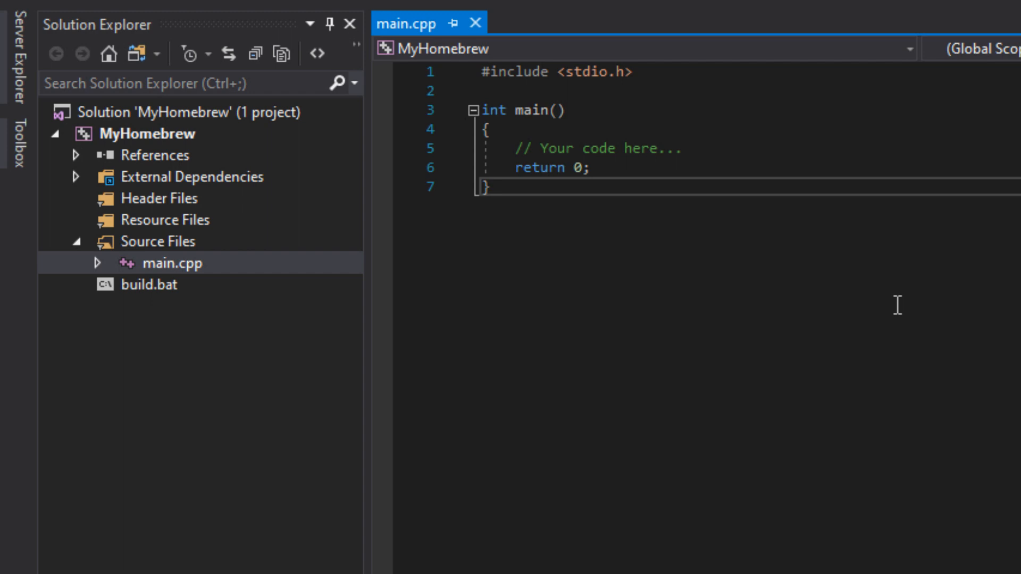
{"action": "mouse_move", "coordinate": [434, 39]}
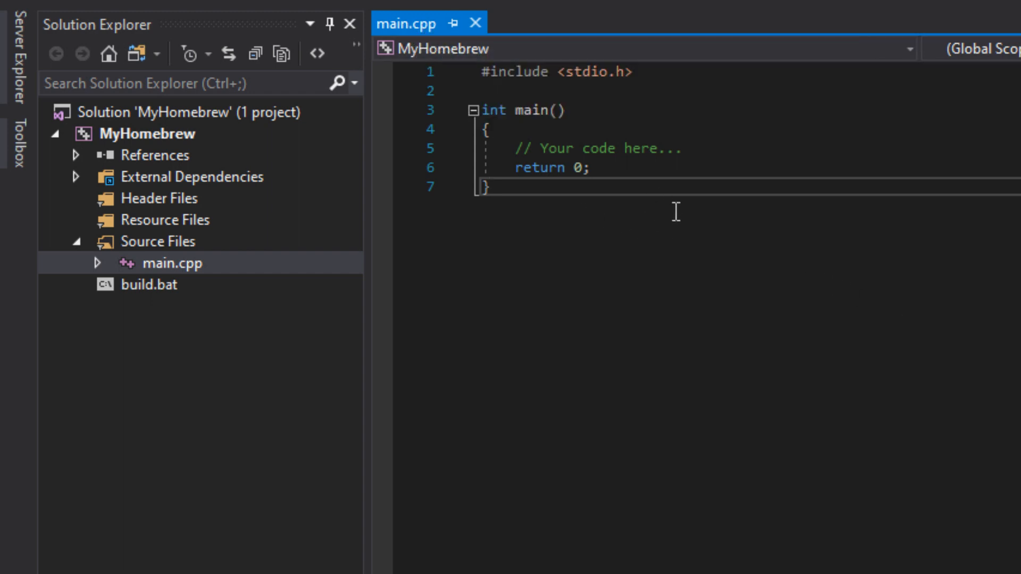
{"action": "key", "text": "ctrl+a"}
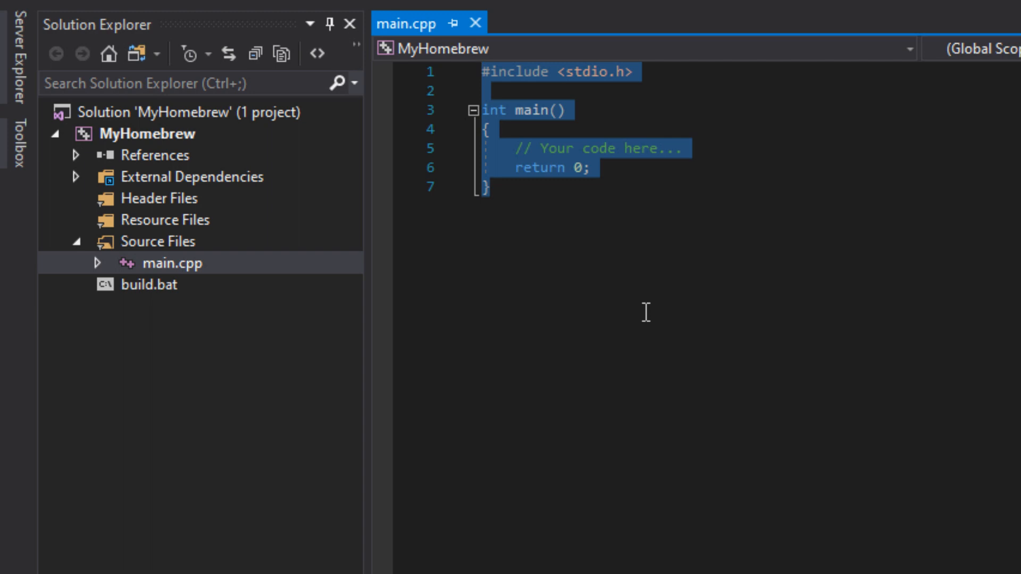
{"action": "left_click", "coordinate": [487, 187]}
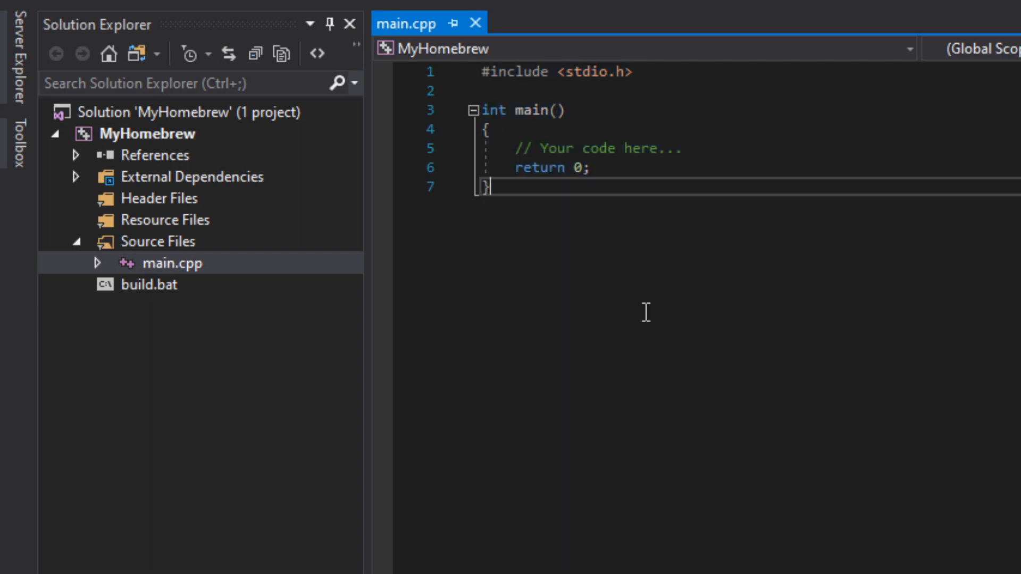
{"action": "mouse_move", "coordinate": [485, 290]}
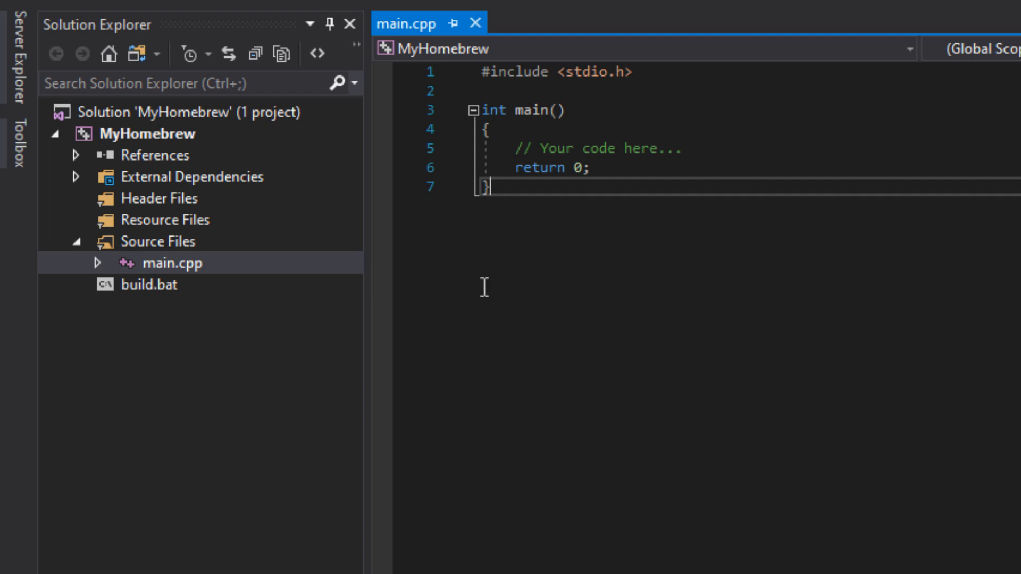
{"action": "mouse_move", "coordinate": [282, 355]}
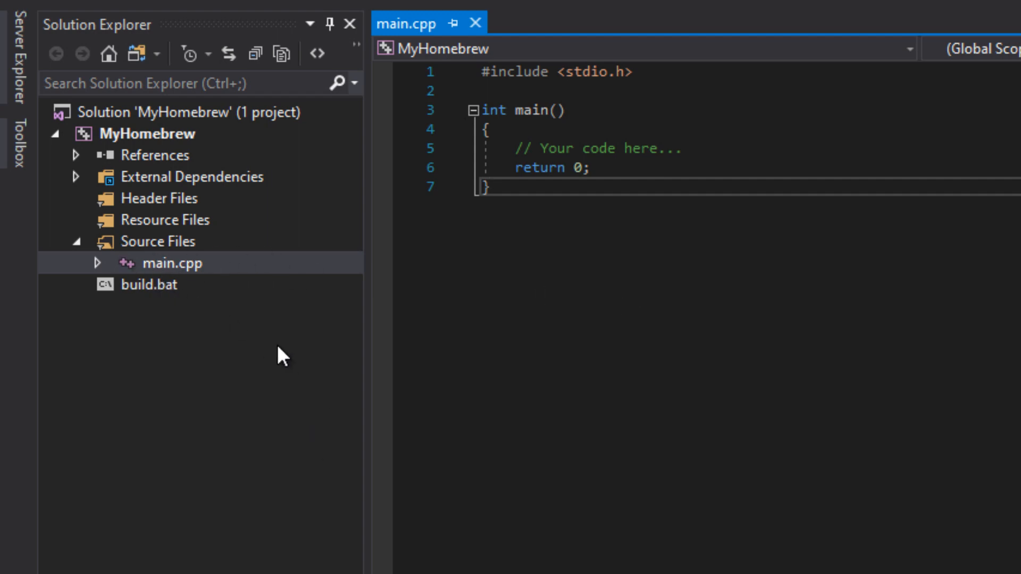
{"action": "double_click", "coordinate": [142, 285]}
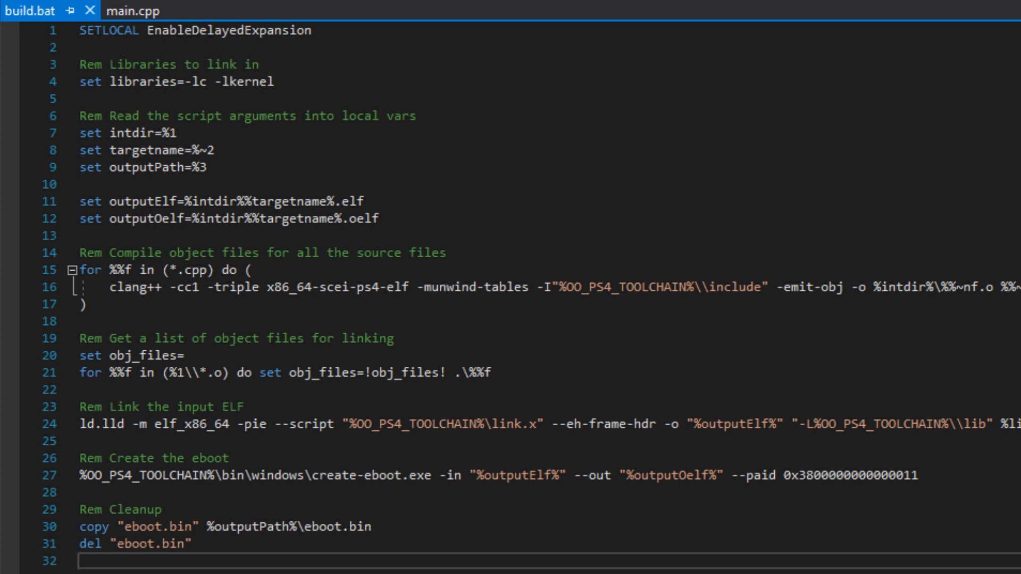
{"action": "triple_click", "coordinate": [160, 81]}
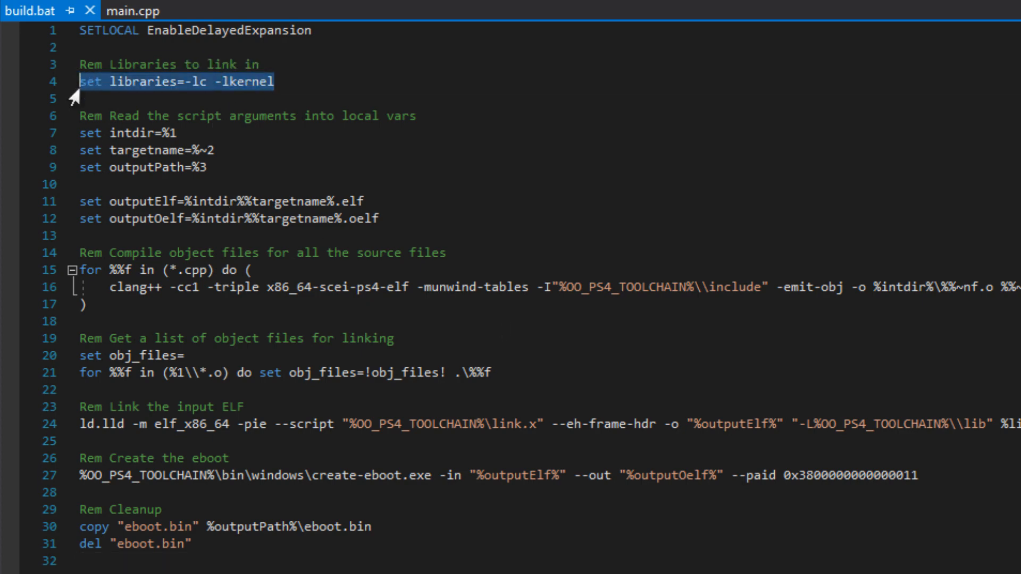
{"action": "mouse_move", "coordinate": [589, 345]}
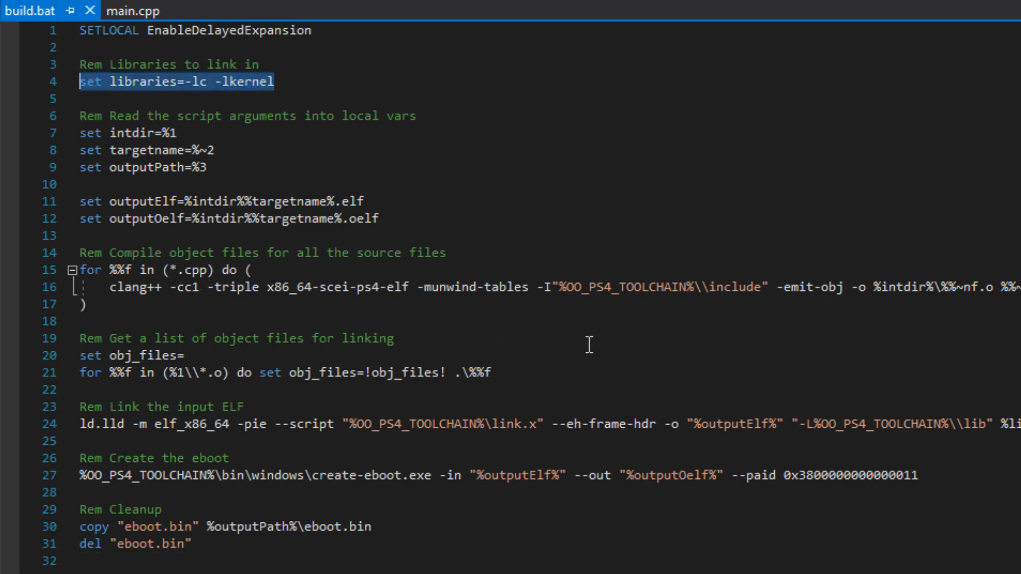
{"action": "mouse_move", "coordinate": [561, 303]}
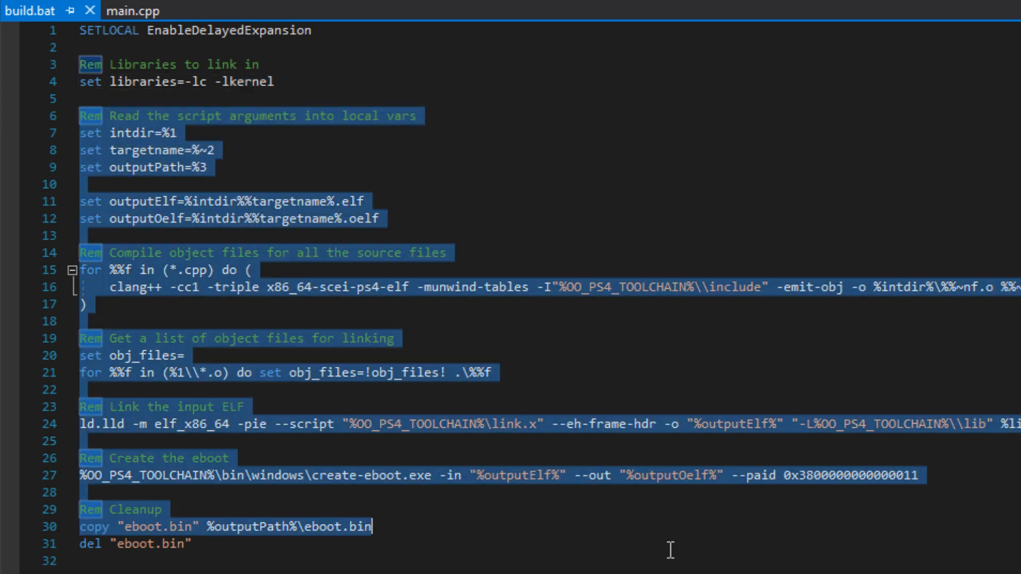
{"action": "left_click", "coordinate": [82, 556]}
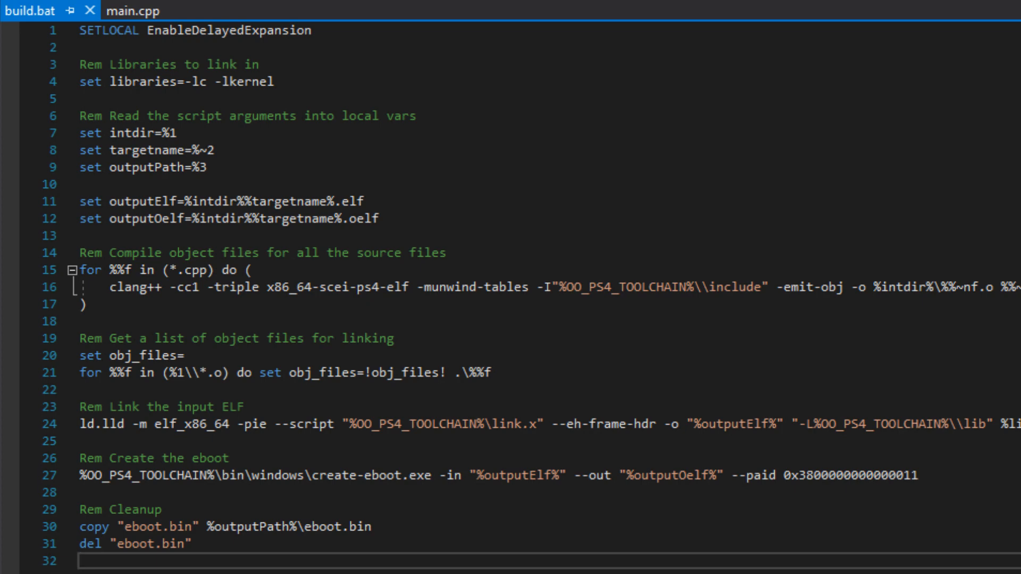
{"action": "mouse_move", "coordinate": [364, 466]}
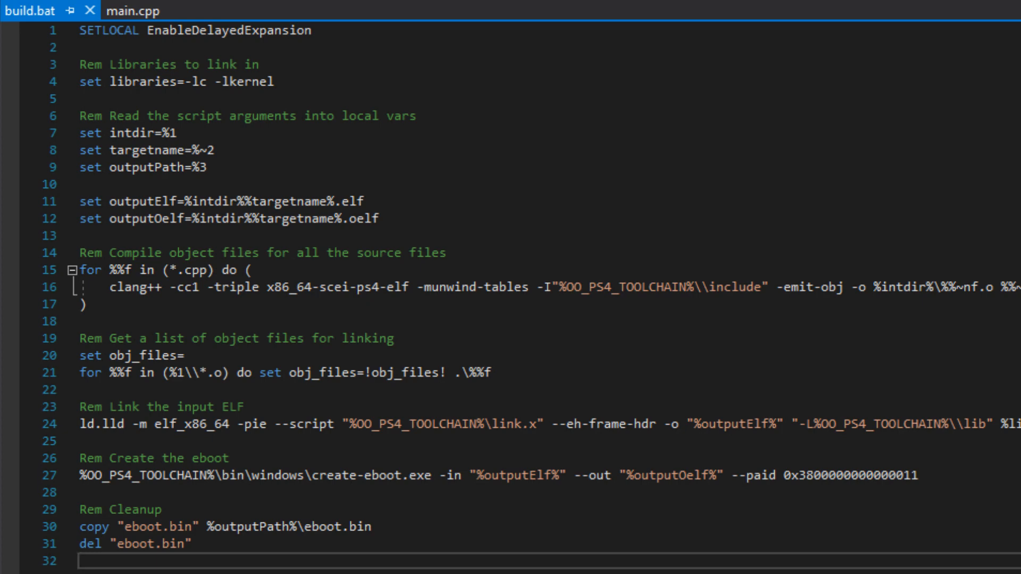
{"action": "left_click", "coordinate": [123, 11]}
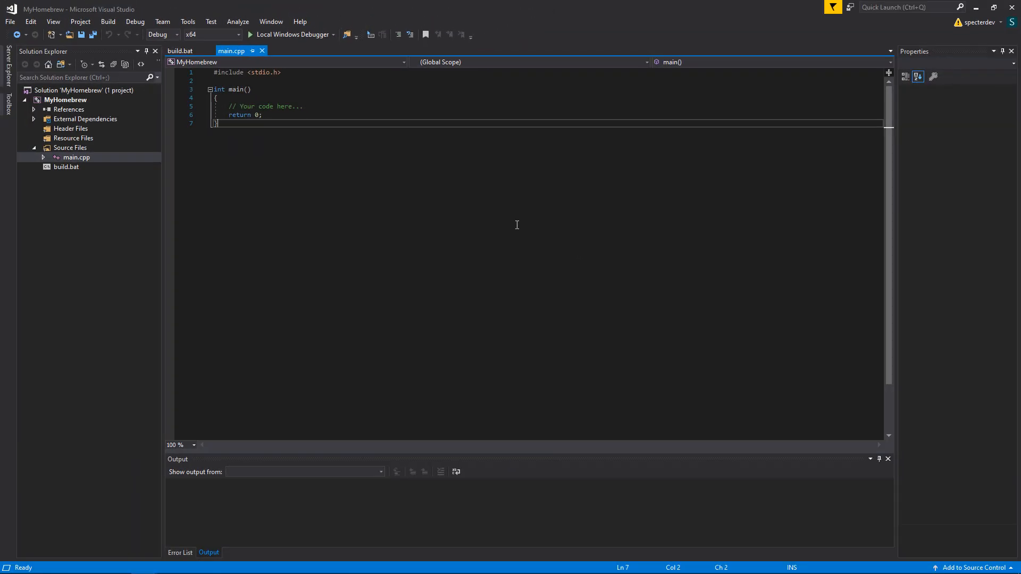
{"action": "mouse_move", "coordinate": [363, 136]}
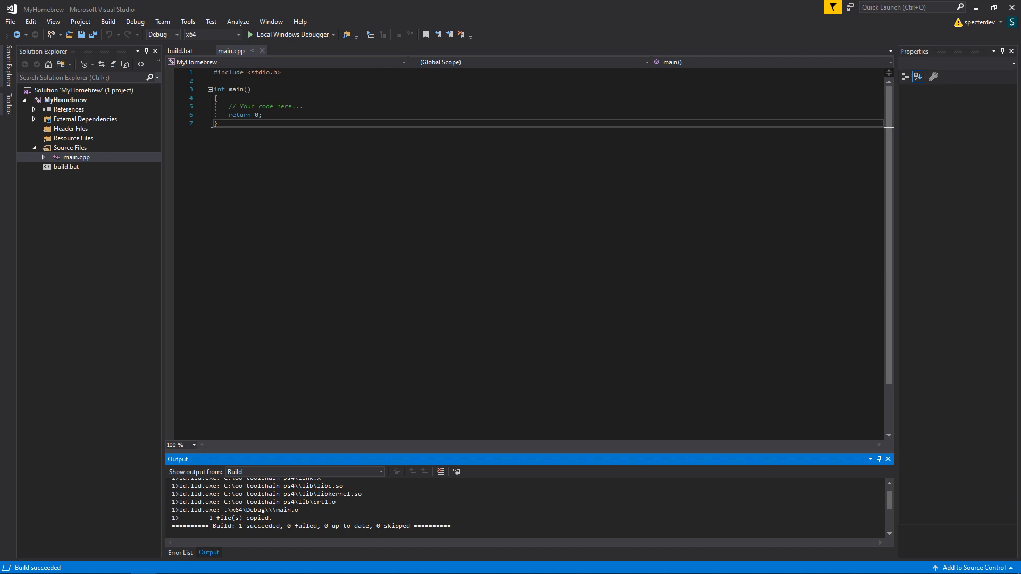
Step: Open the MyHomebrew solution's folder in File Explorer to see the built eboot.bin
{"action": "left_click", "coordinate": [66, 99]}
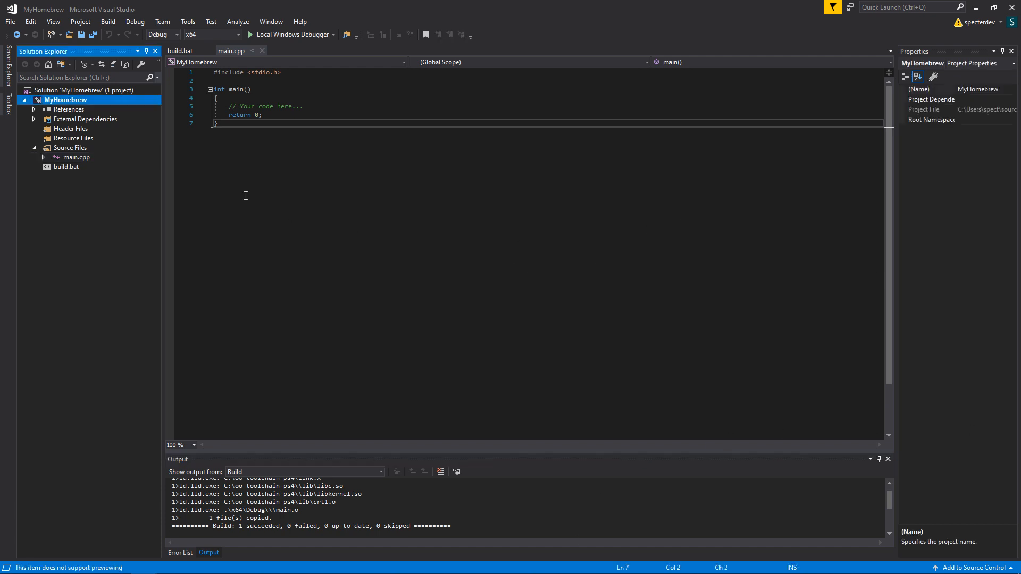
{"action": "right_click", "coordinate": [64, 90]}
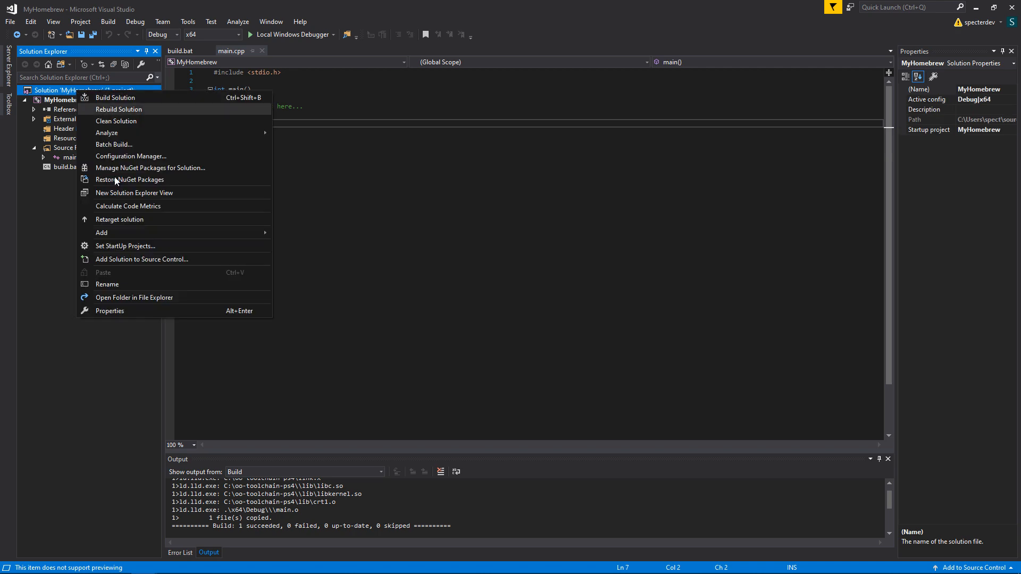
{"action": "left_click", "coordinate": [134, 298]}
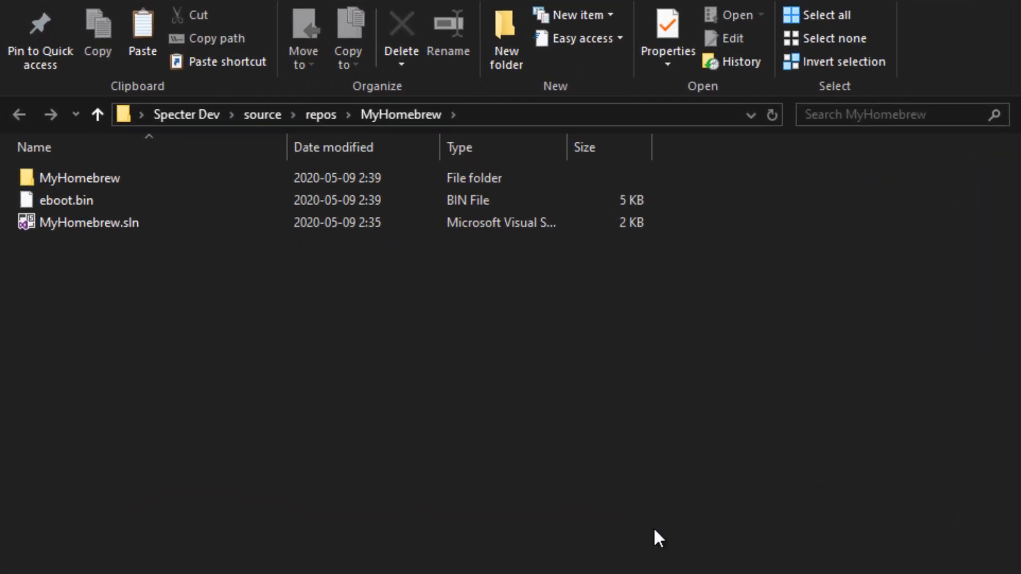
{"action": "mouse_move", "coordinate": [577, 485]}
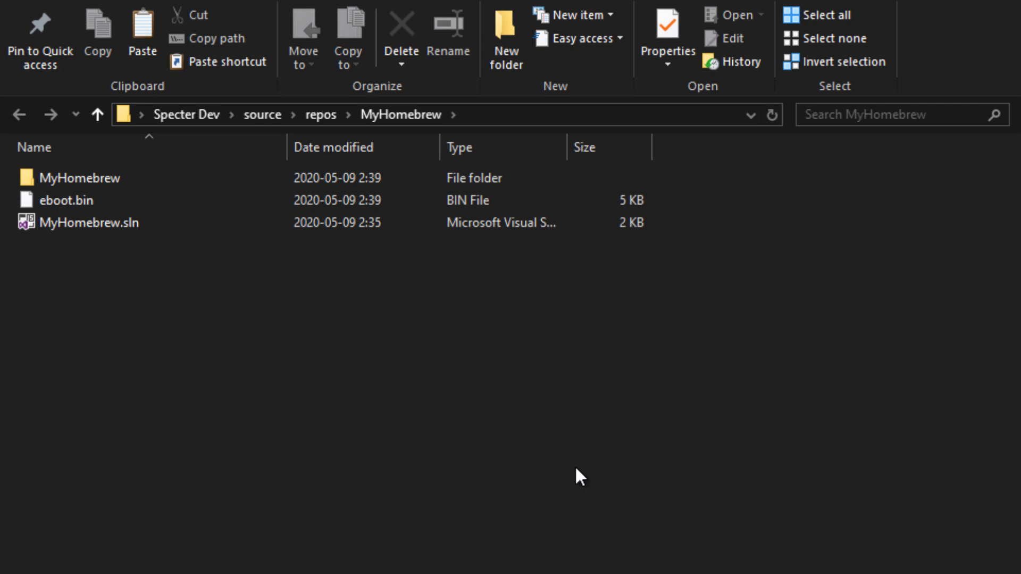
{"action": "mouse_move", "coordinate": [607, 382]}
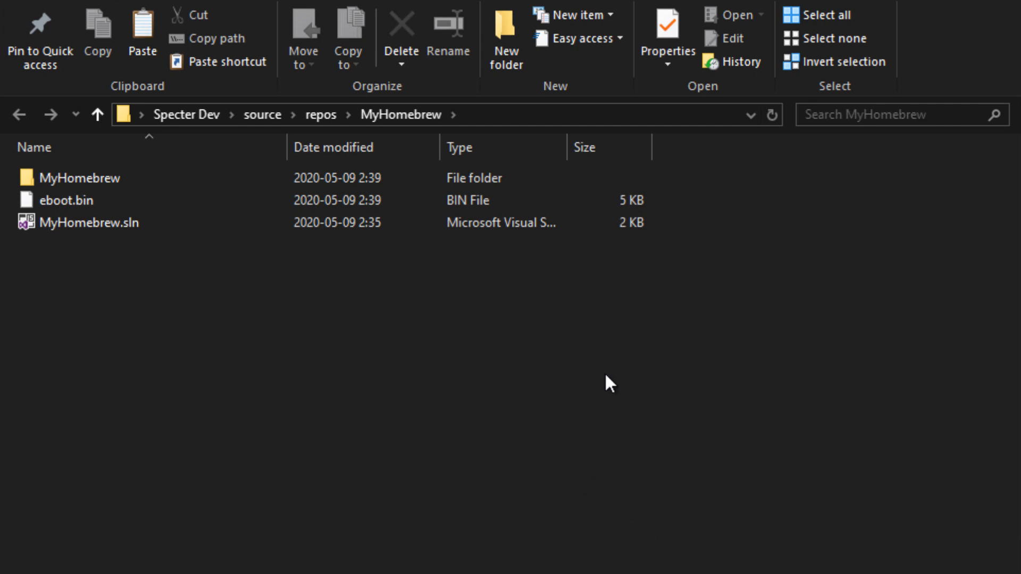
{"action": "left_click", "coordinate": [65, 199]}
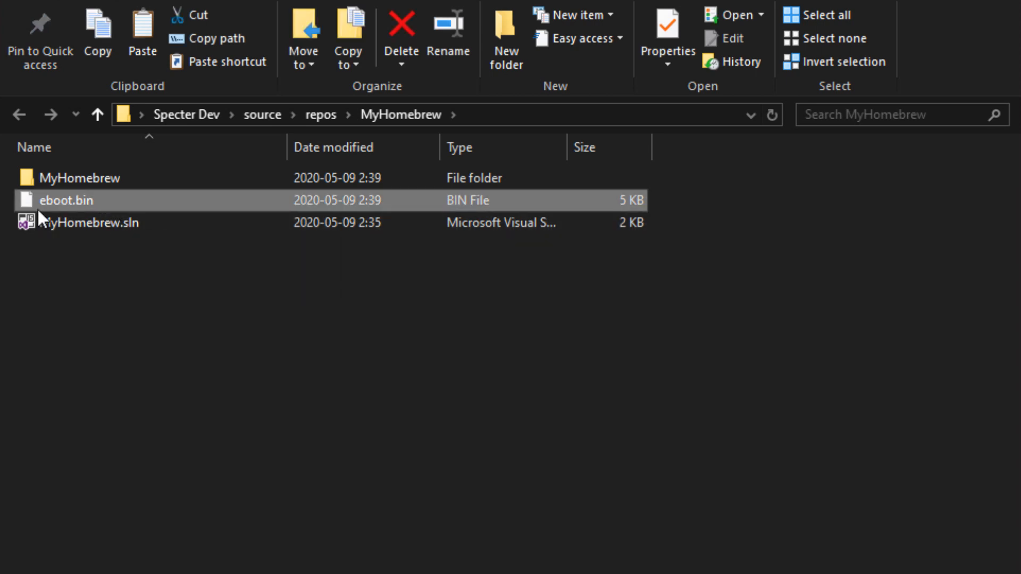
{"action": "mouse_move", "coordinate": [98, 215]}
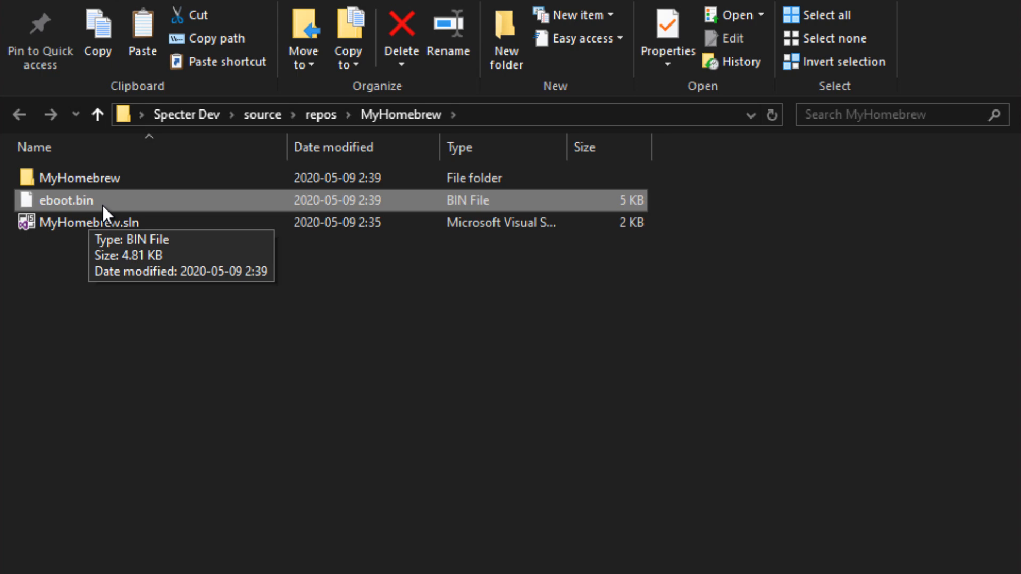
{"action": "mouse_move", "coordinate": [111, 204]}
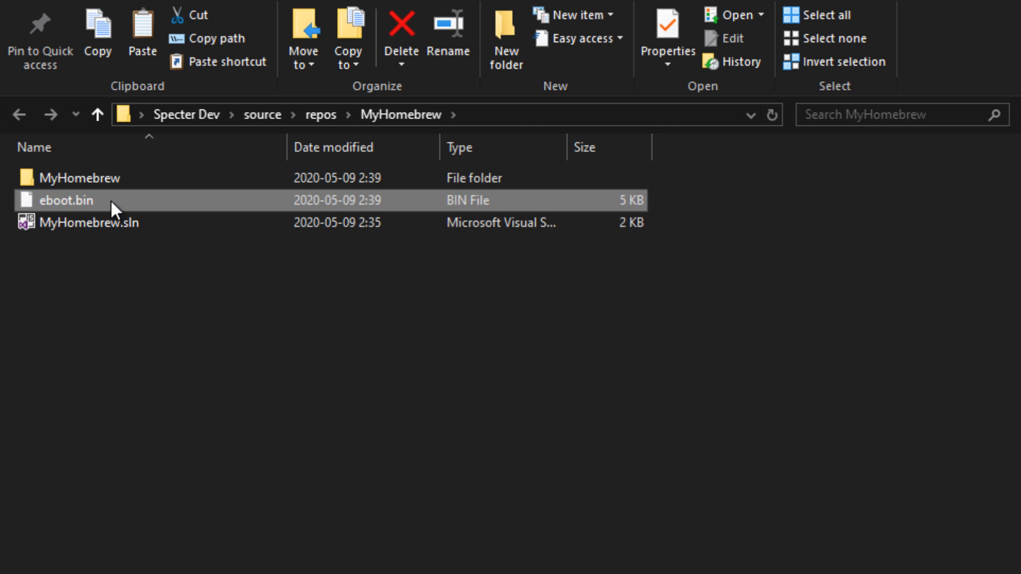
Step: Browse into MyHomebrew\x64\Debug and inspect main.o, MyHomebrew.elf and MyHomebrew.oelf
{"action": "double_click", "coordinate": [76, 178]}
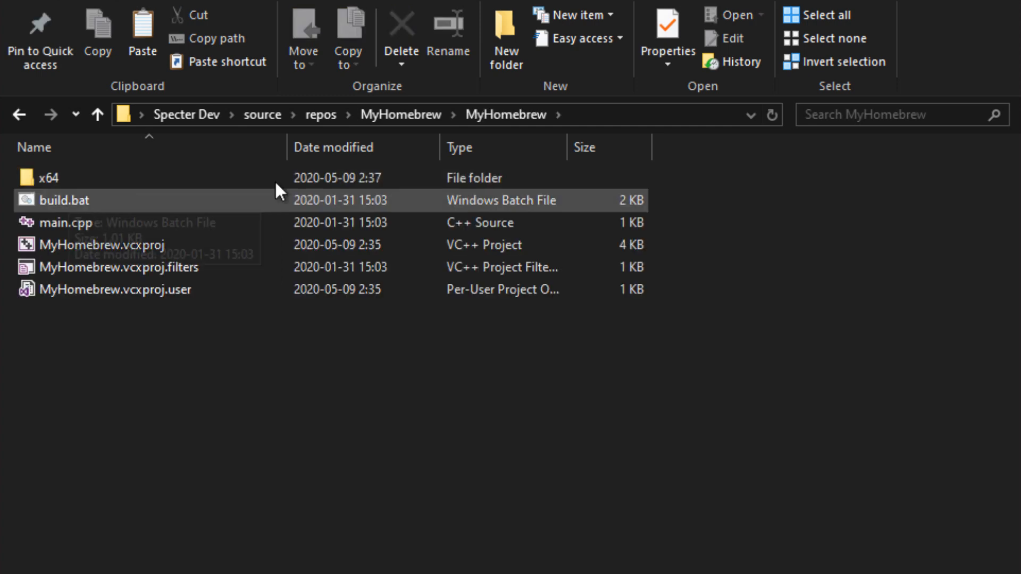
{"action": "left_click", "coordinate": [43, 178]}
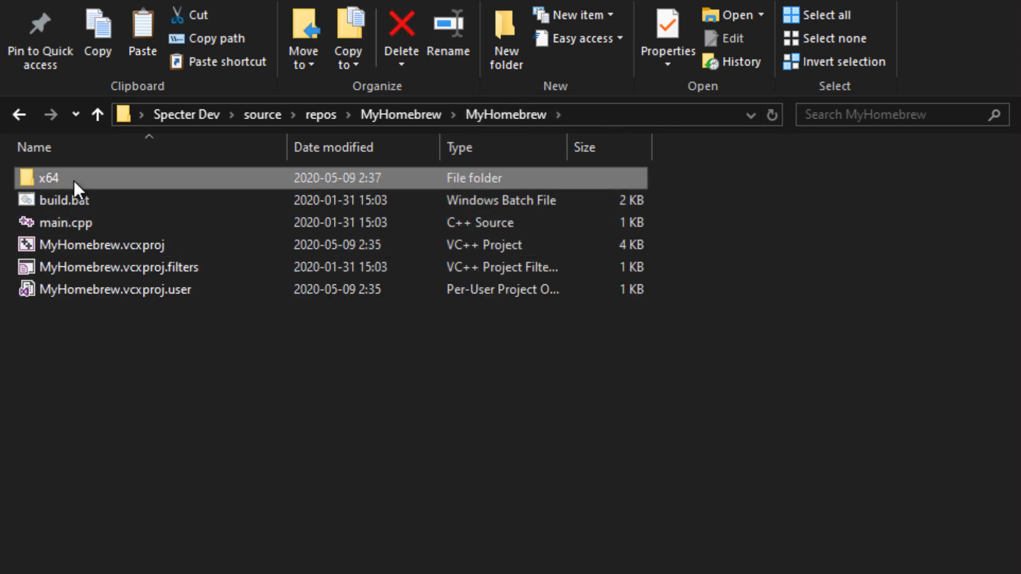
{"action": "double_click", "coordinate": [38, 179]}
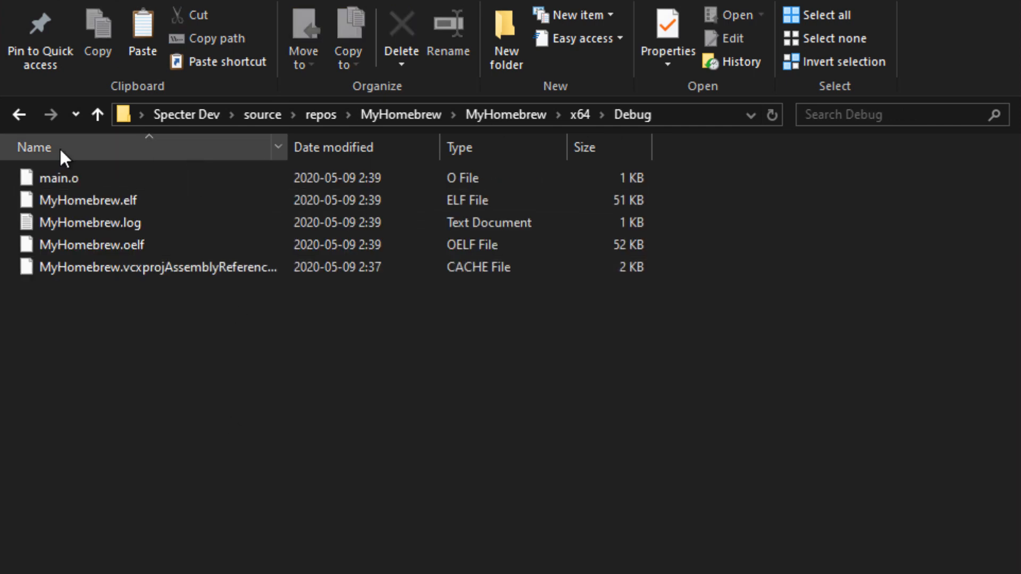
{"action": "left_click", "coordinate": [60, 178]}
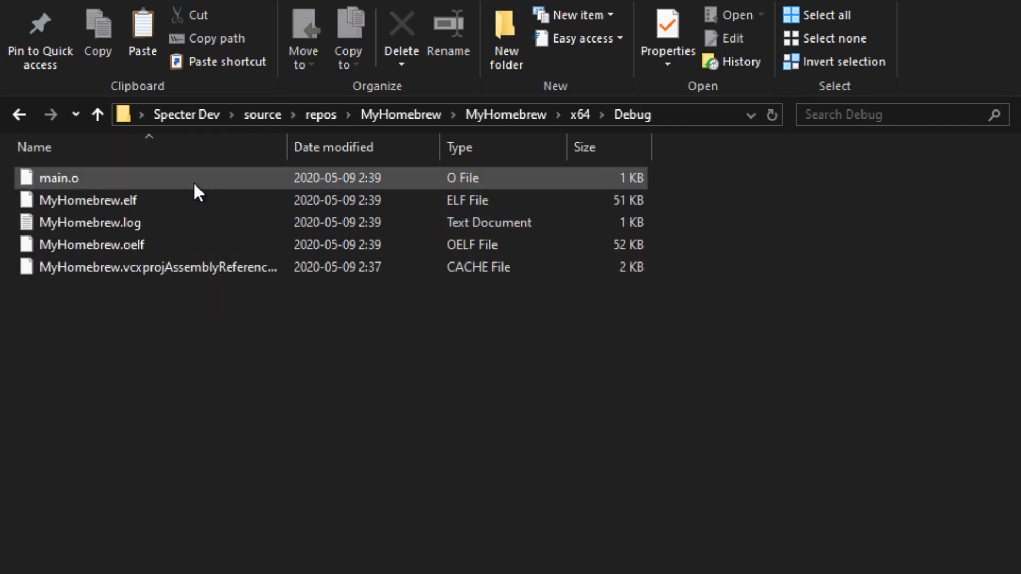
{"action": "left_click", "coordinate": [90, 200]}
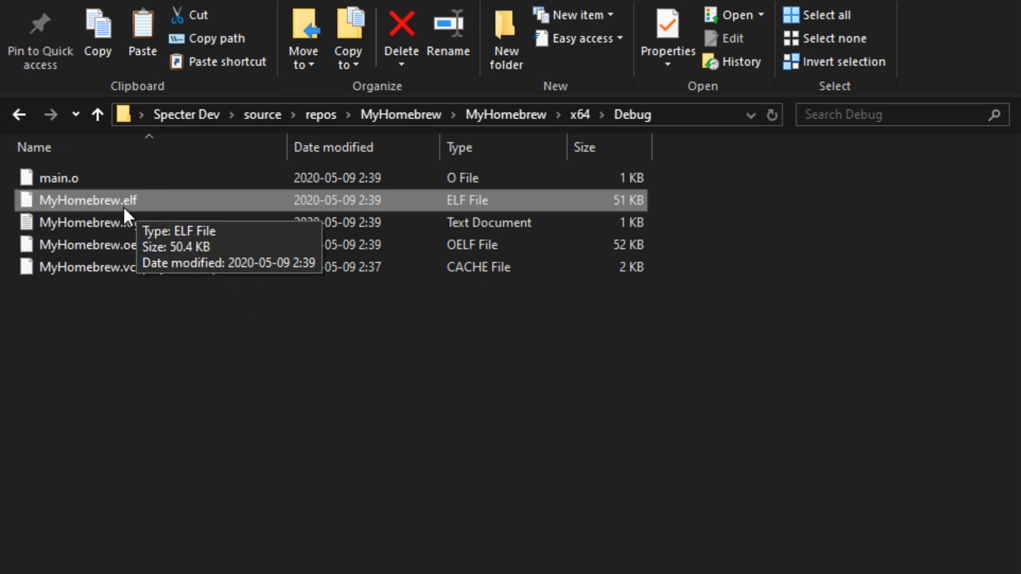
{"action": "mouse_move", "coordinate": [92, 223]}
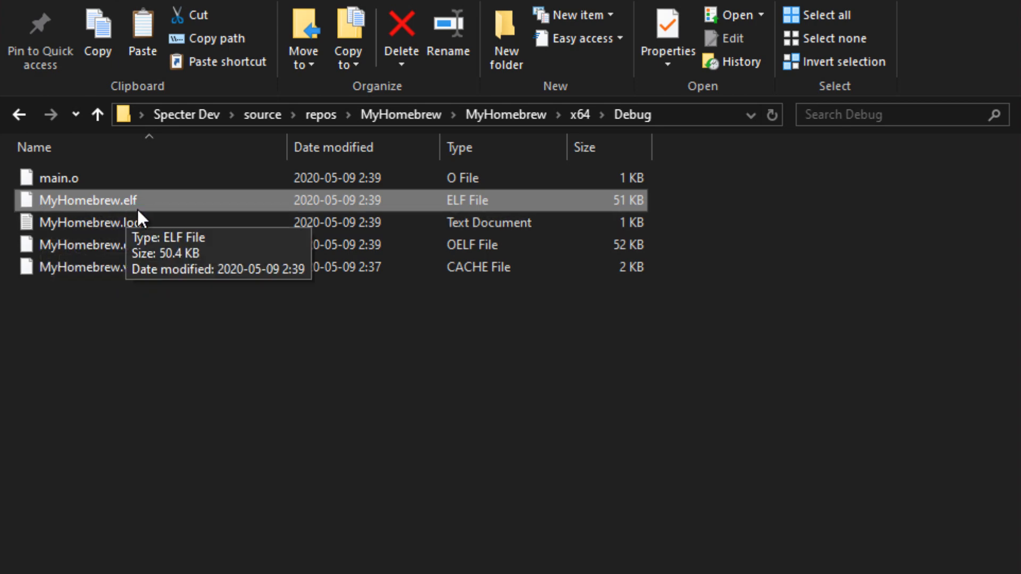
{"action": "mouse_move", "coordinate": [162, 220]}
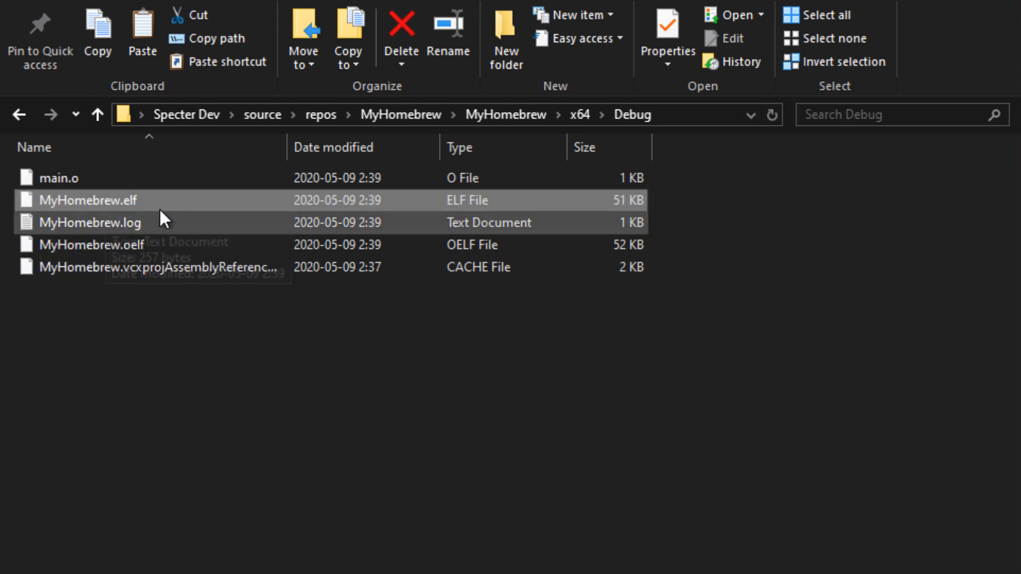
{"action": "left_click", "coordinate": [91, 245]}
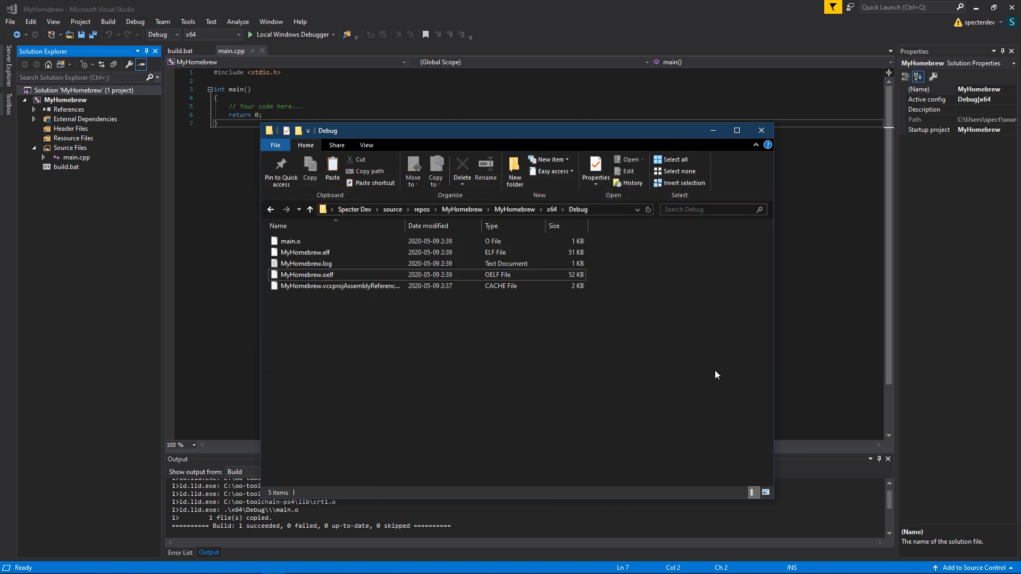
{"action": "left_click", "coordinate": [304, 252]}
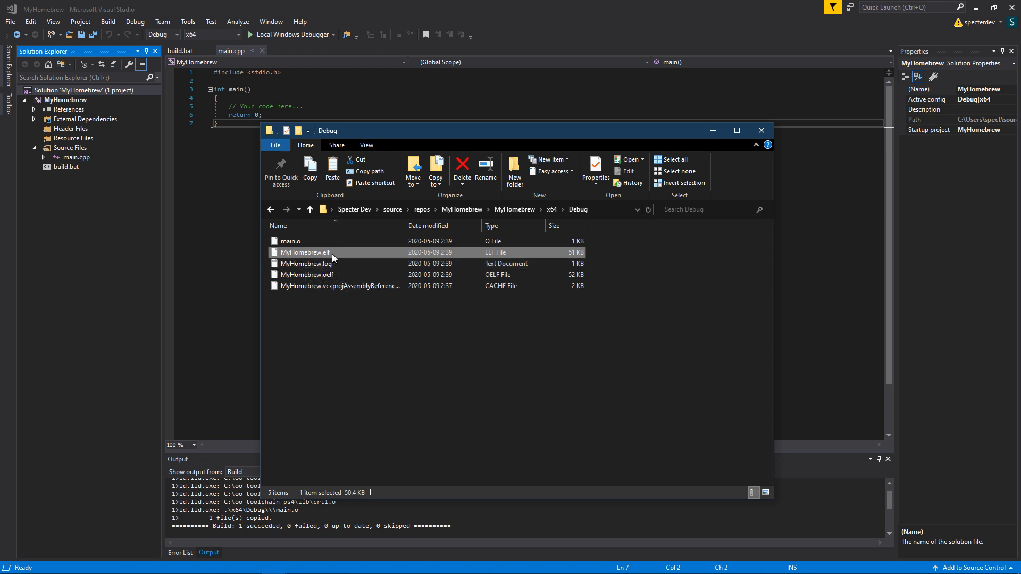
{"action": "left_click", "coordinate": [551, 355]}
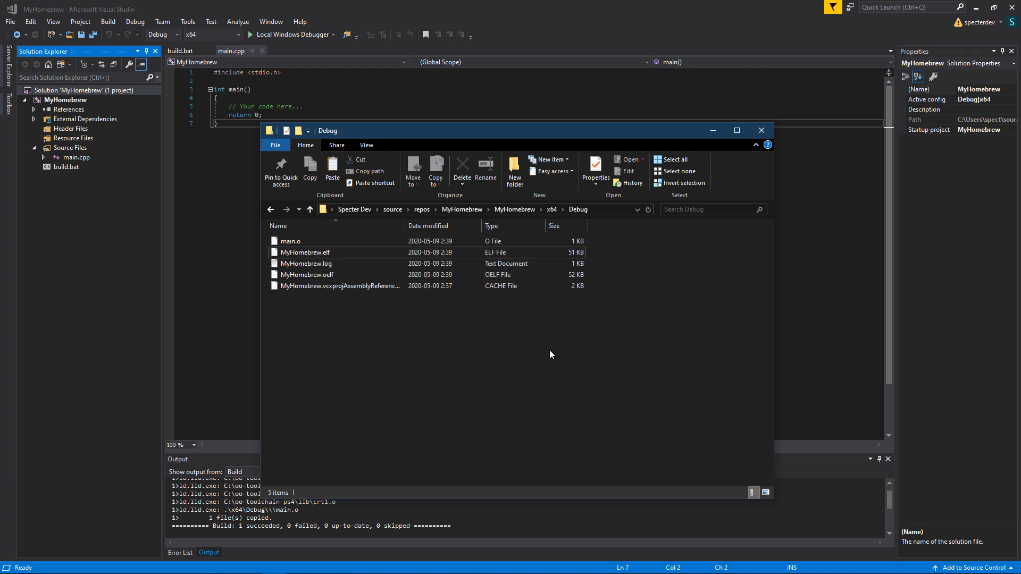
{"action": "left_click", "coordinate": [306, 274]}
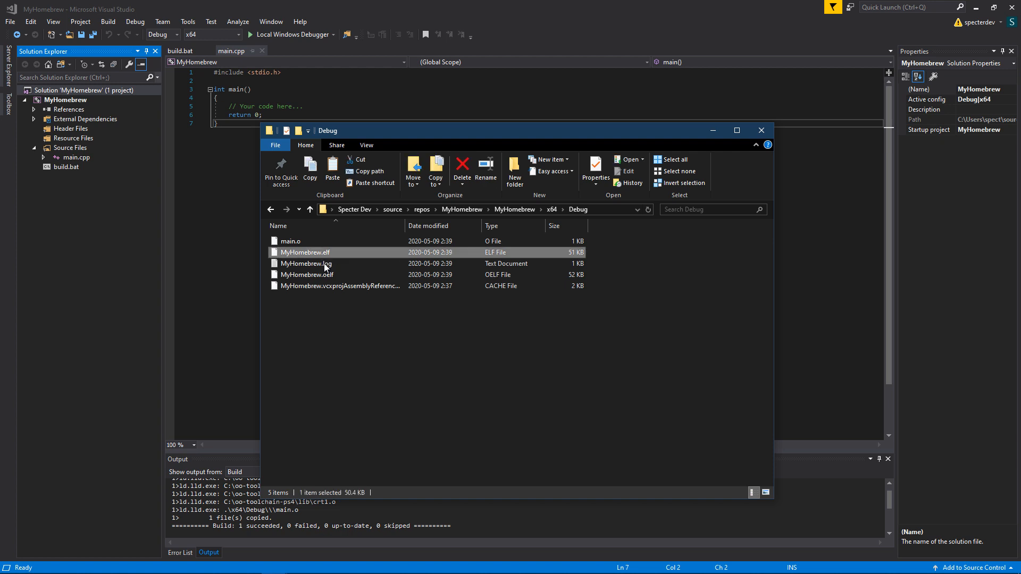
{"action": "mouse_move", "coordinate": [334, 274]}
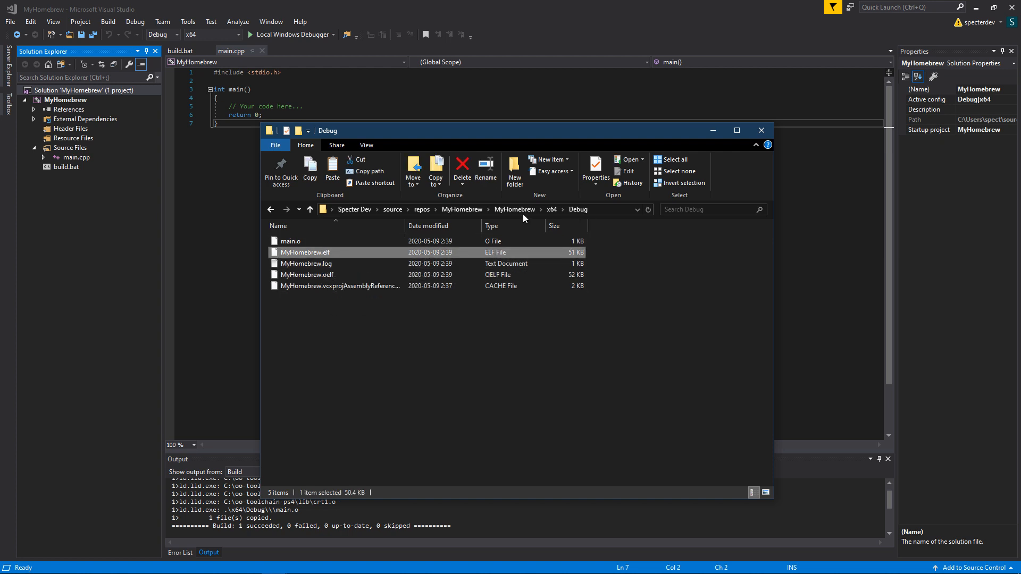
{"action": "left_click", "coordinate": [515, 210]}
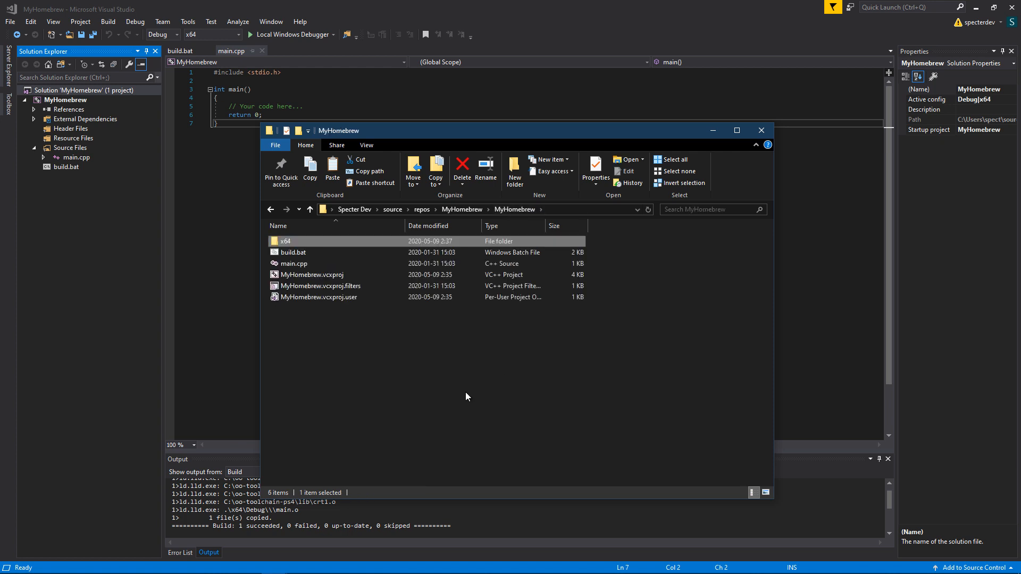
{"action": "left_click", "coordinate": [311, 210]}
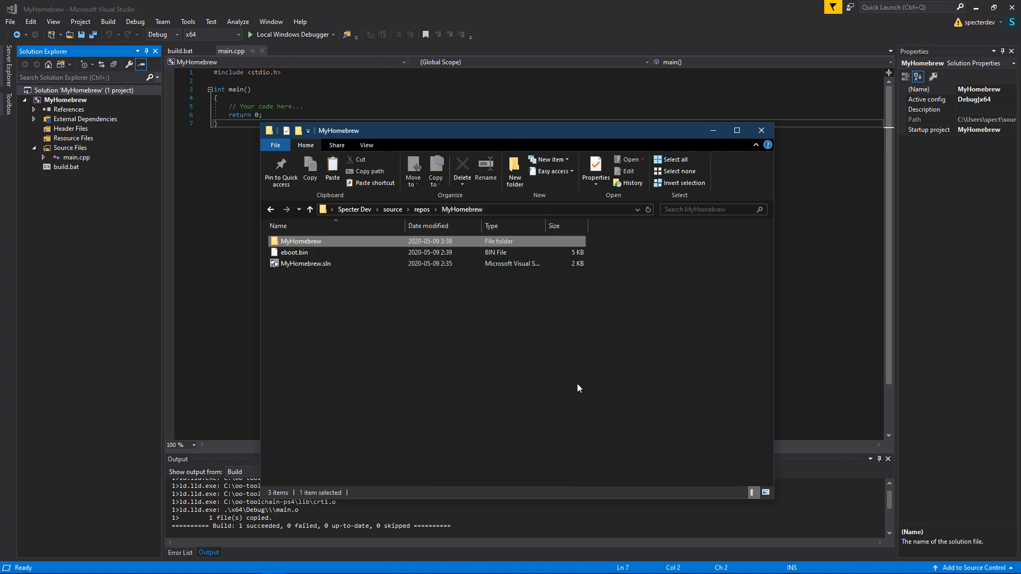
{"action": "left_click", "coordinate": [293, 252]}
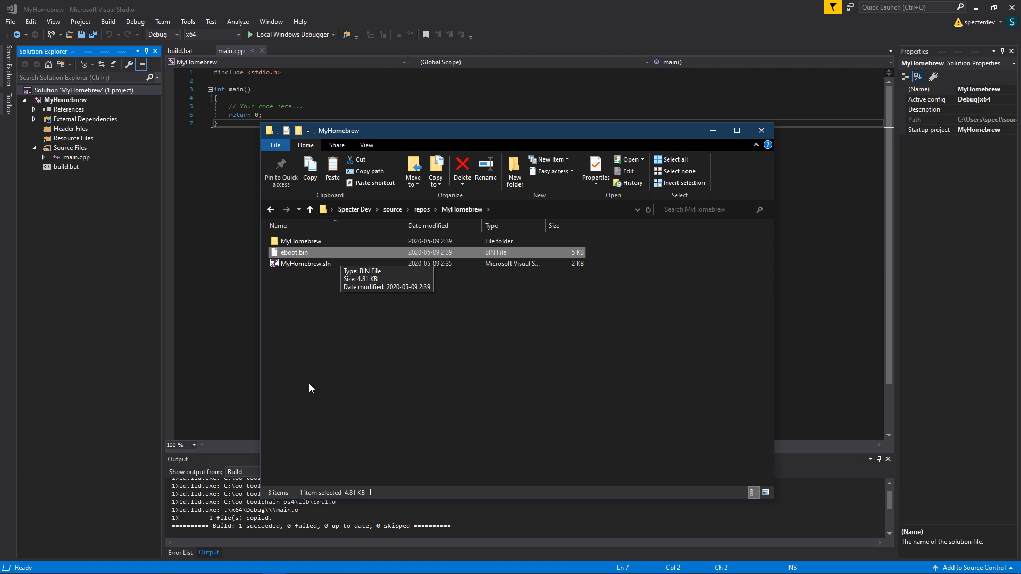
{"action": "mouse_move", "coordinate": [675, 339]}
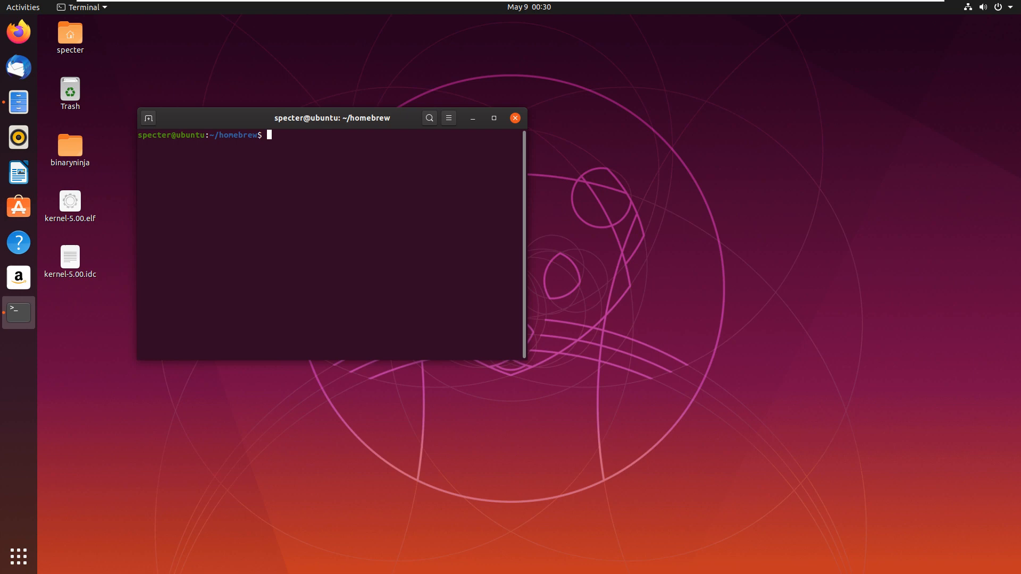
{"action": "mouse_move", "coordinate": [381, 235]}
{"action": "type", "text": "nano $OO_PS4_TOOL"}
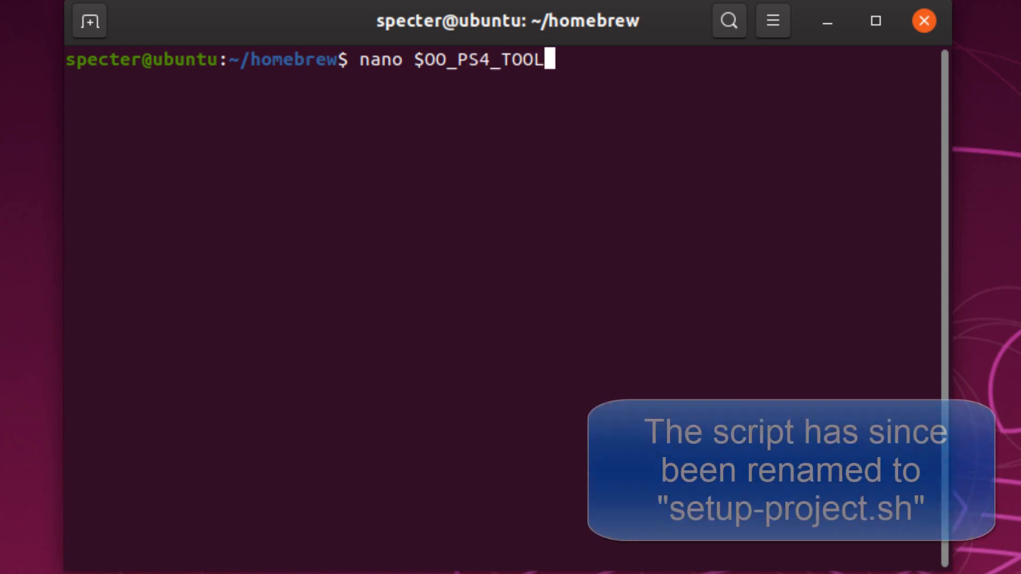
{"action": "type", "text": "CHAIN/extra/setup."}
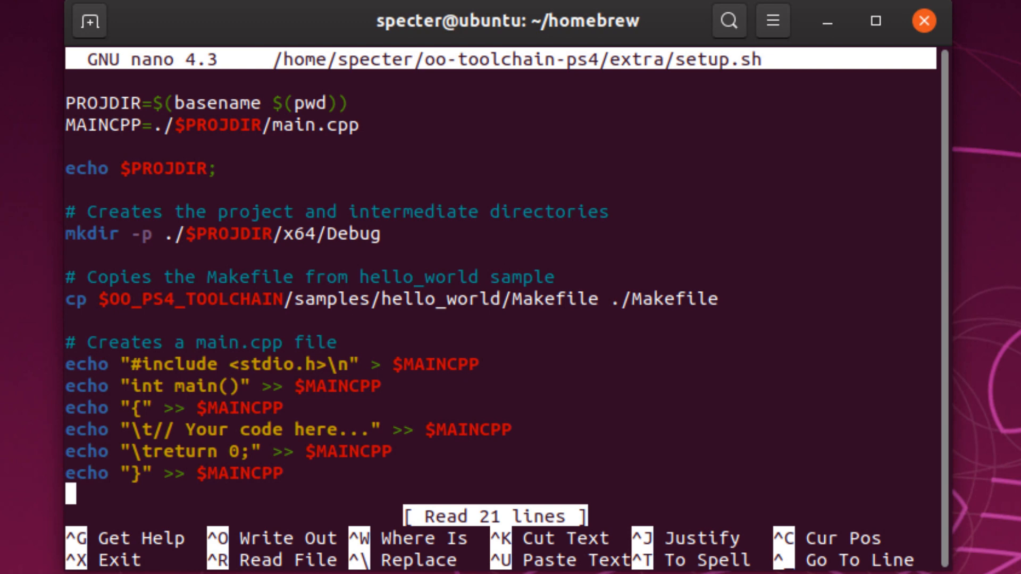
{"action": "key", "text": "ctrl+x"}
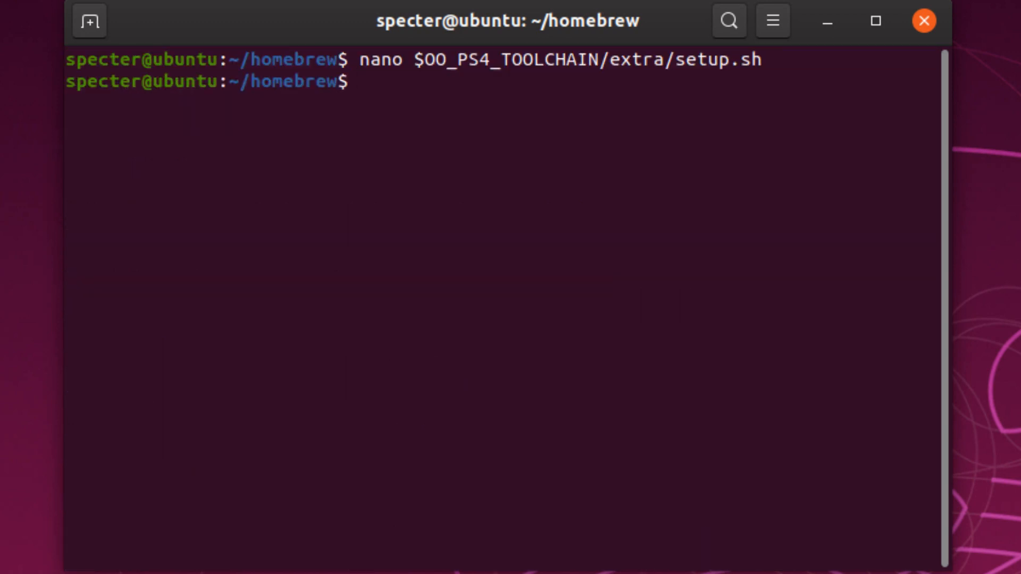
Step: View setup.sh in nano, then remove and recreate a fresh MyHomebrew folder
{"action": "type", "text": "nano $OO_PS4_TOOLCHAIN/extra/setup.sh"}
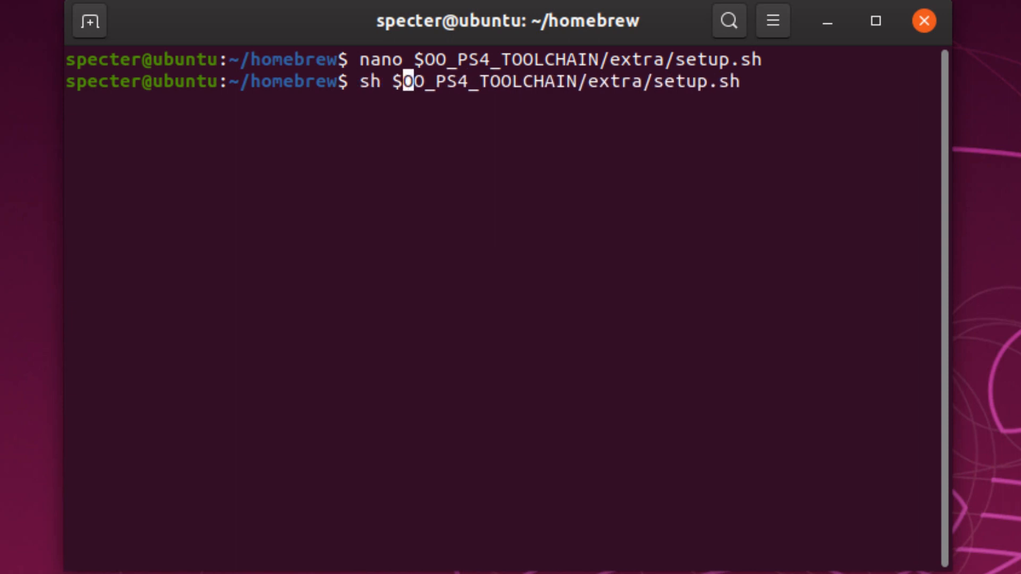
{"action": "type", "text": "mkdir MyHomebrew"}
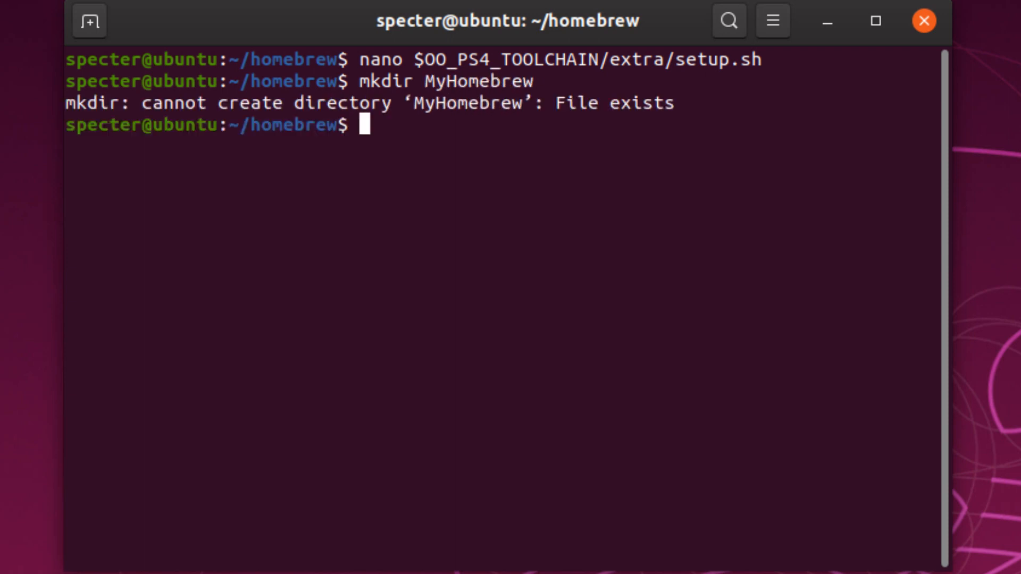
{"action": "type", "text": "rm"}
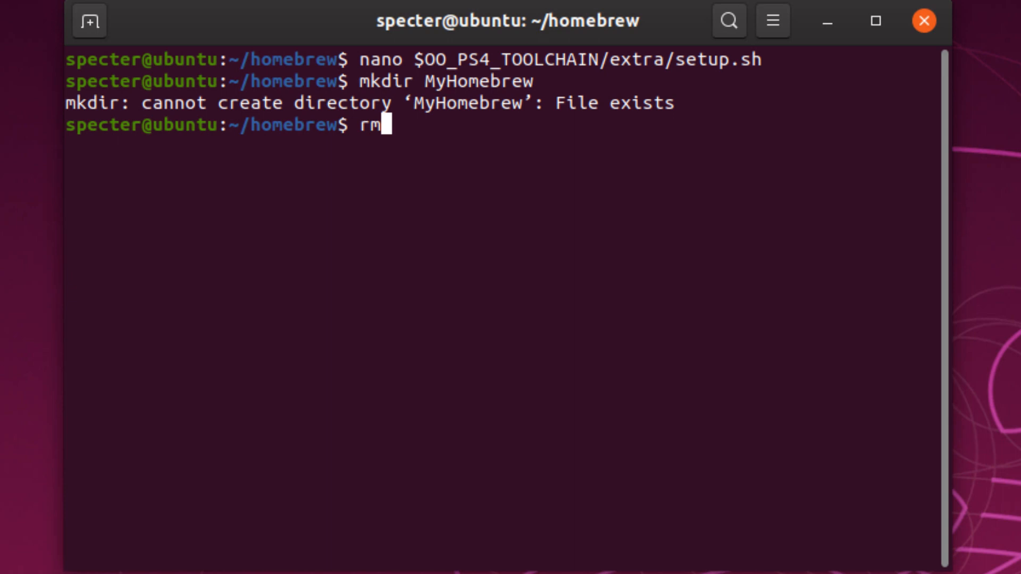
{"action": "type", "text": "-rf MyHomebrew"}
{"action": "type", "text": "cd MyHomebrew/"}
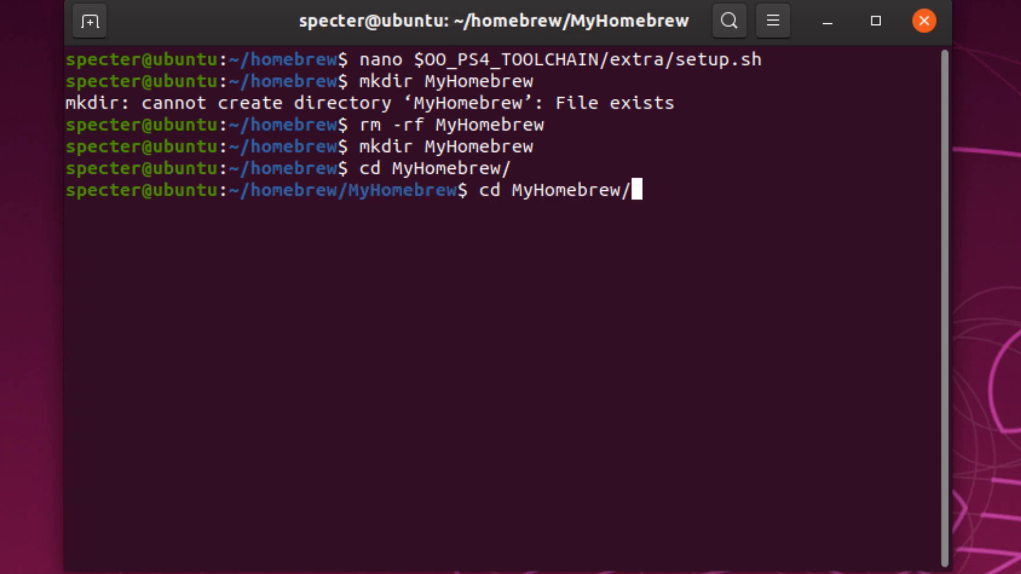
Step: Run $OO_PS4_TOOLCHAIN/extra/setup.sh, producing a Makefile and MyHomebrew subfolder, and clear the screen
{"action": "type", "text": "sh $OO_PS4_TOOLCHAIN/extra/setup.sh"}
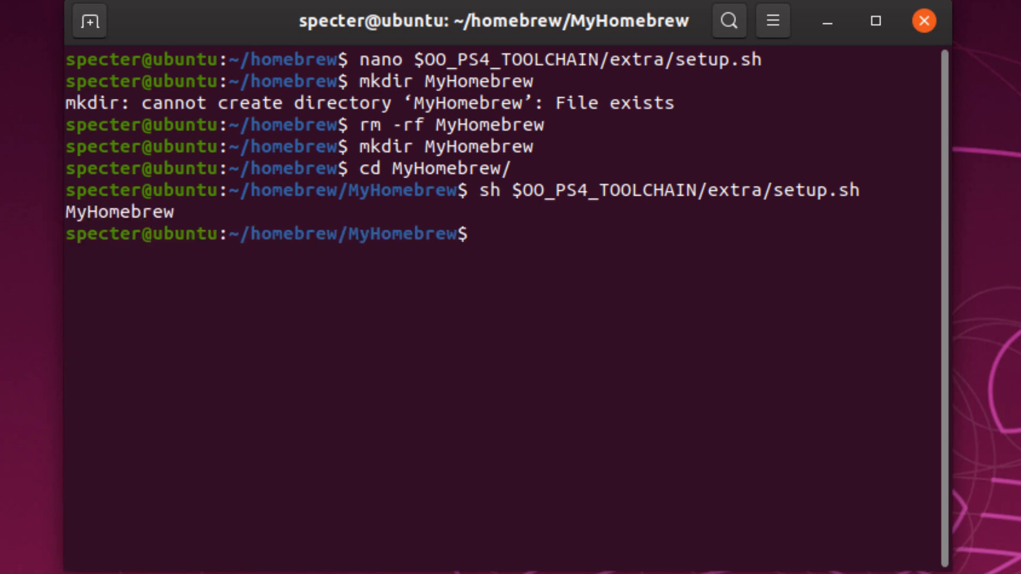
{"action": "type", "text": "cl"}
{"action": "type", "text": "ls"}
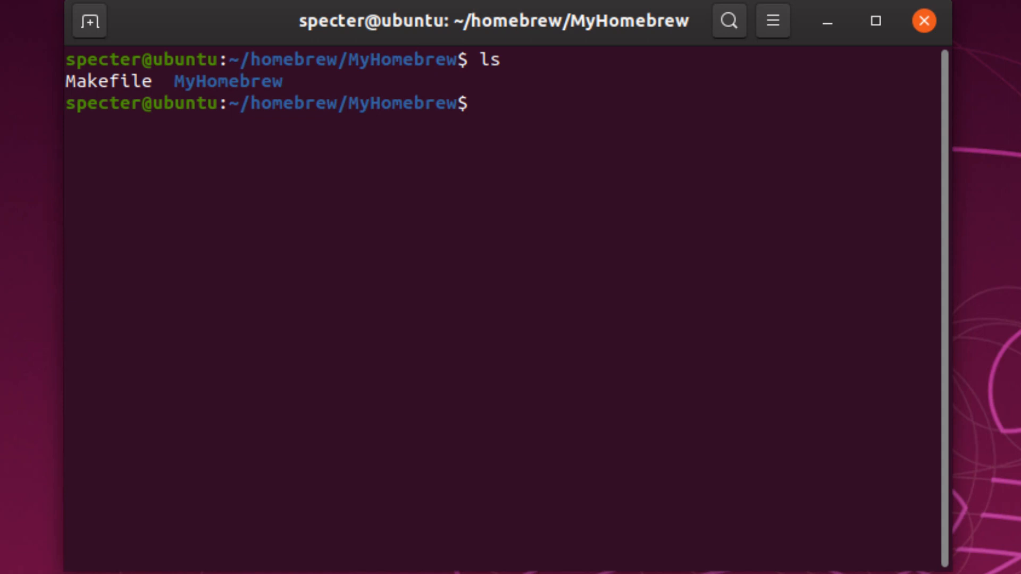
Step: Print the generated Makefile with cat to read its compile, link and eboot.bin rules
{"action": "type", "text": "cat Makefile"}
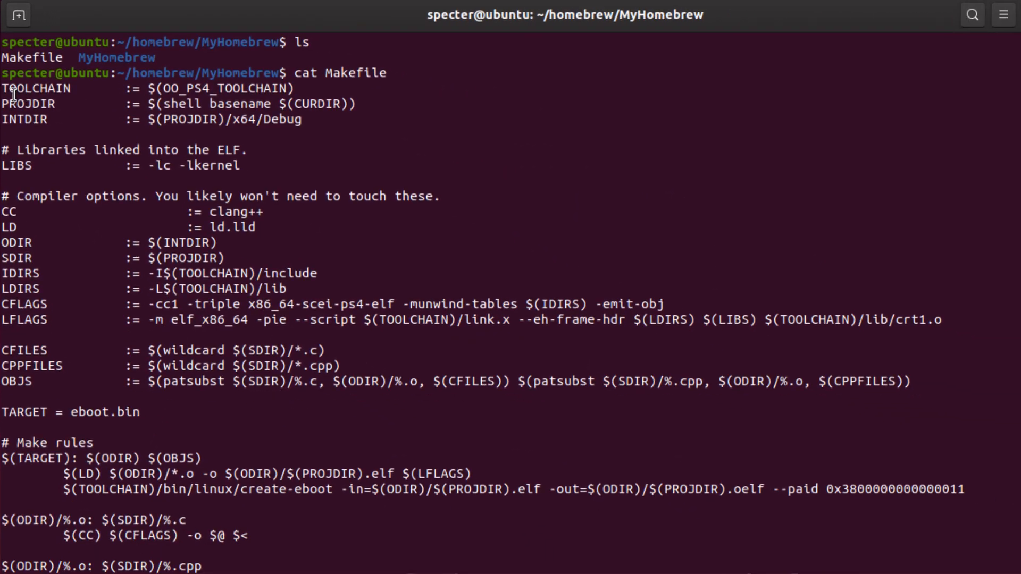
{"action": "mouse_move", "coordinate": [426, 216]}
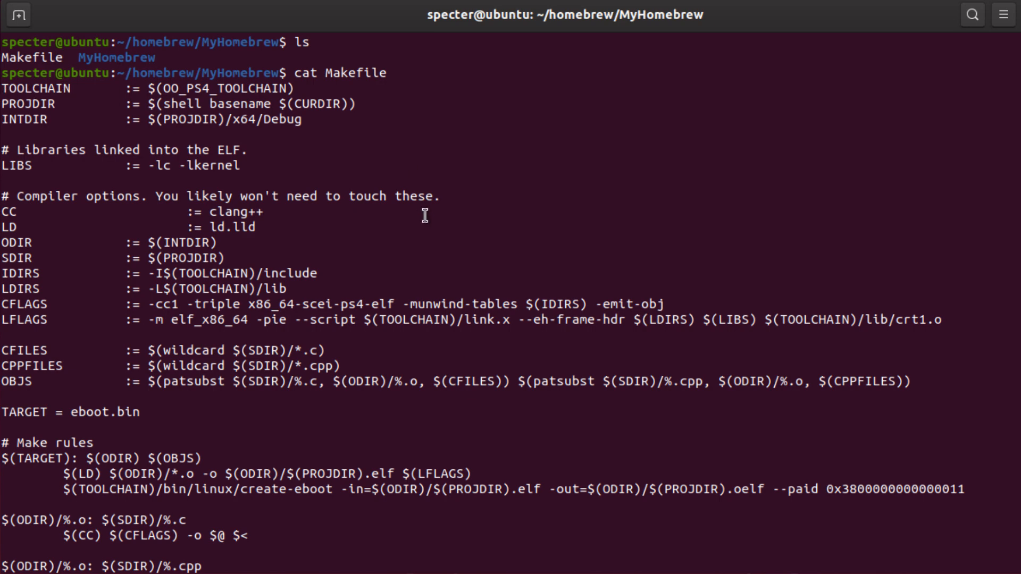
{"action": "mouse_move", "coordinate": [18, 83]}
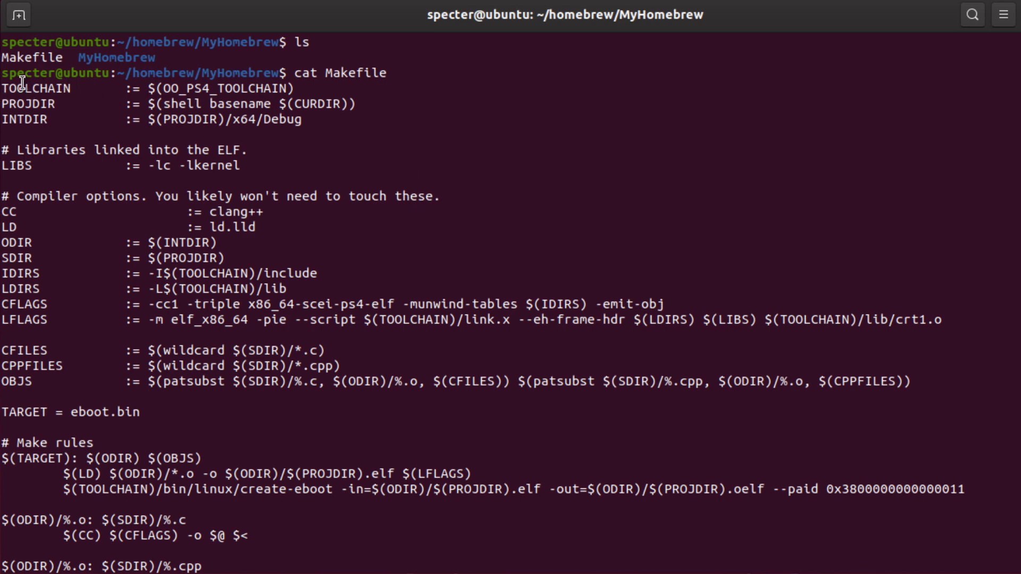
{"action": "mouse_move", "coordinate": [153, 165]}
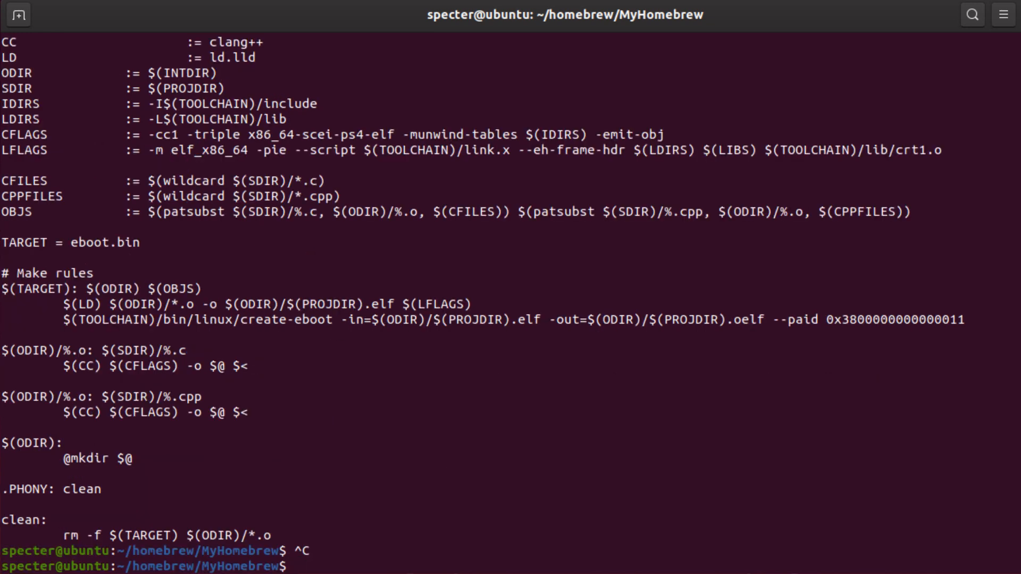
{"action": "type", "text": "cd MyHomebrew/"}
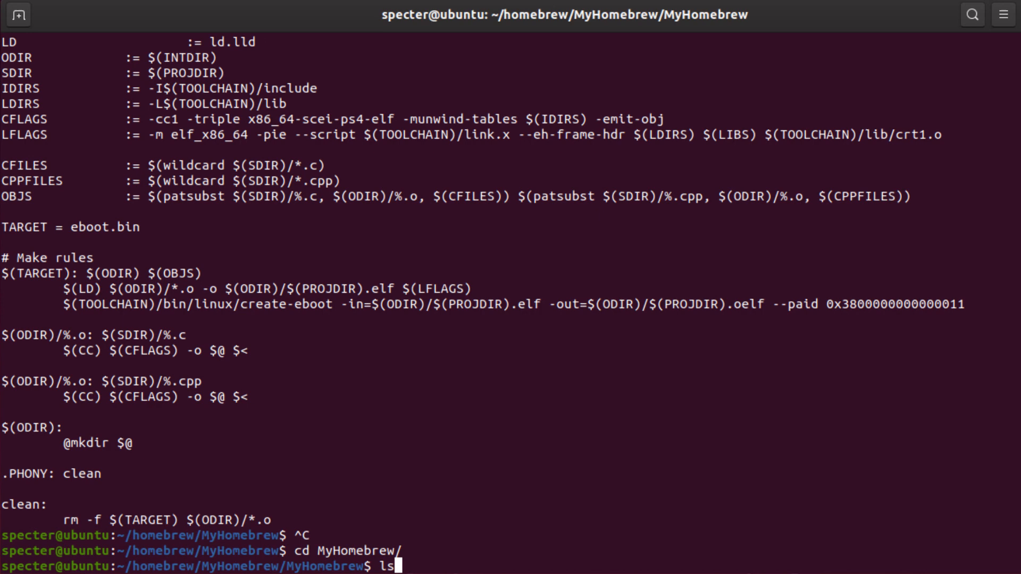
{"action": "type", "text": "nano main."}
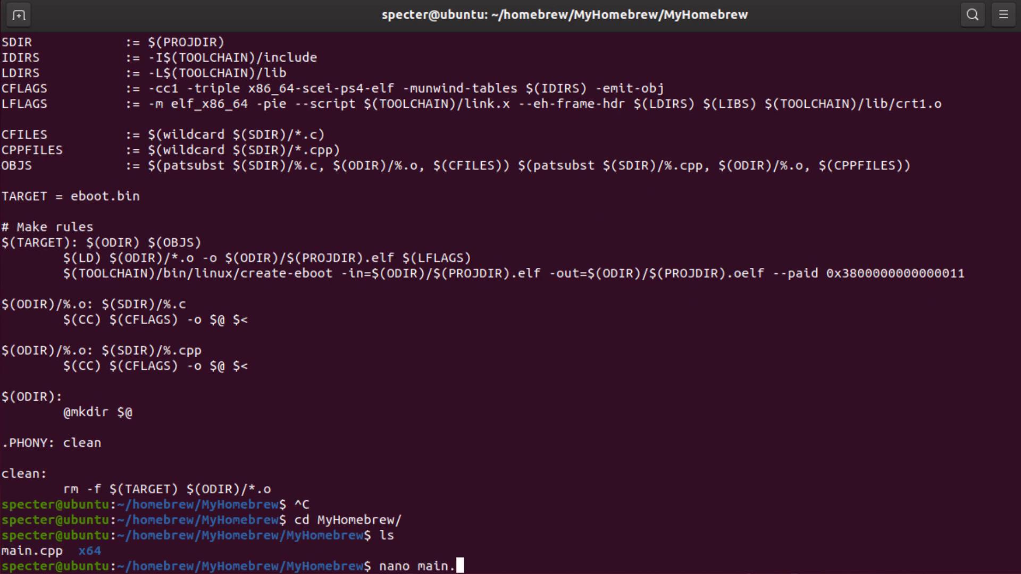
{"action": "key", "text": "Return"}
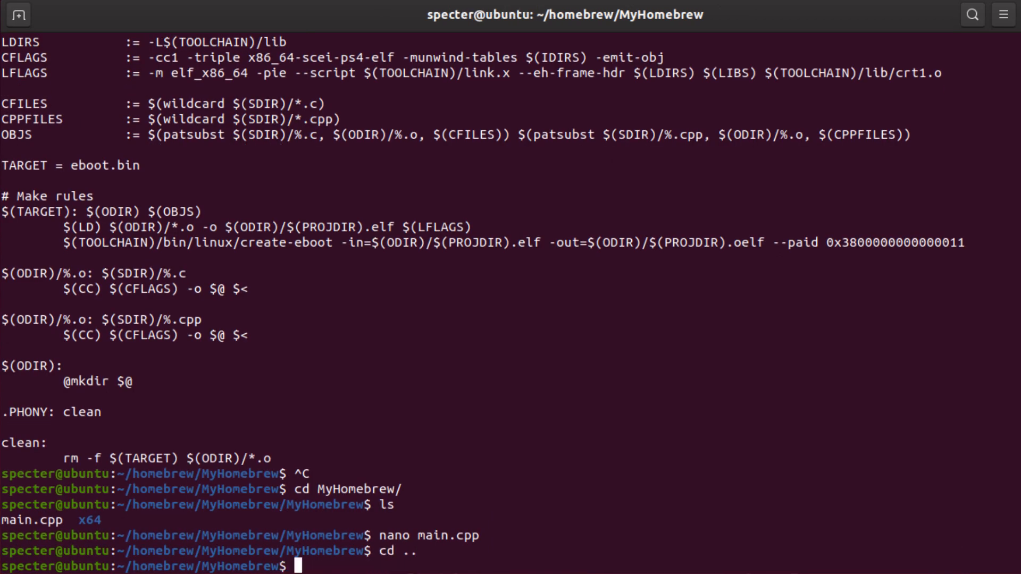
{"action": "type", "text": "clear"}
{"action": "type", "text": "make"}
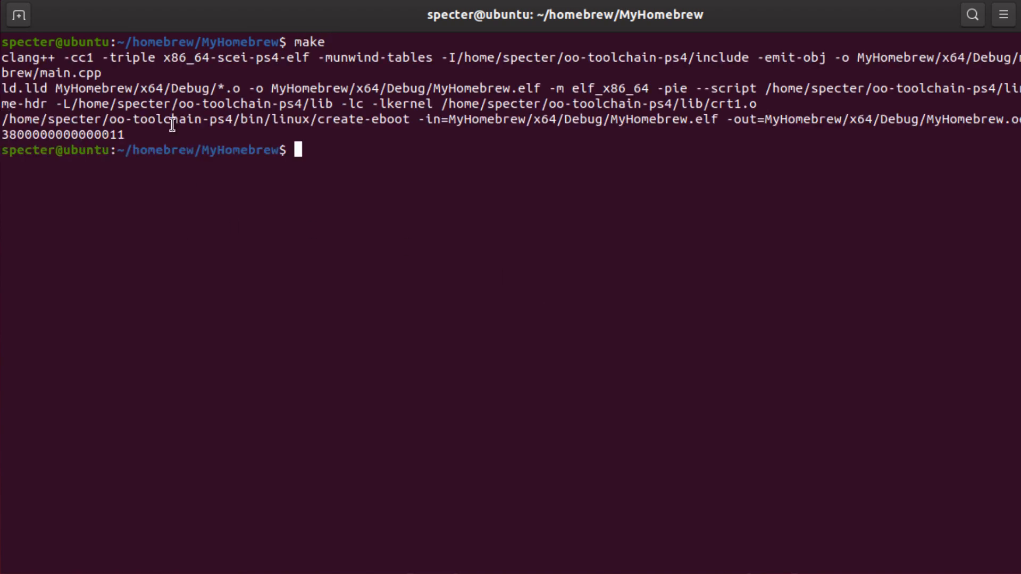
Step: List eboot.bin after make, then list main.o, MyHomebrew.elf and MyHomebrew.oelf in x64/Debug
{"action": "type", "text": "ls -l"}
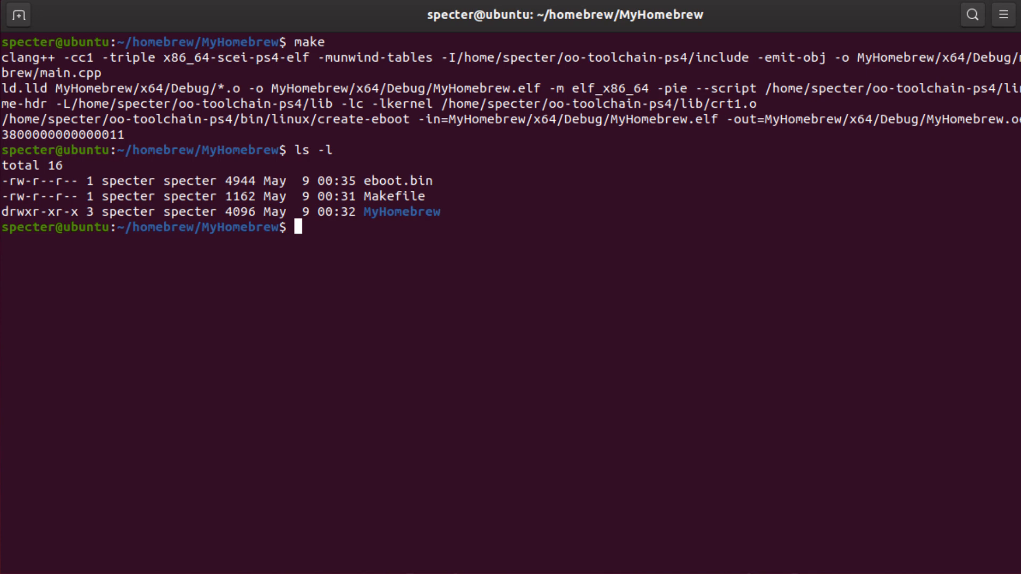
{"action": "type", "text": "cd MyHomebrew/"}
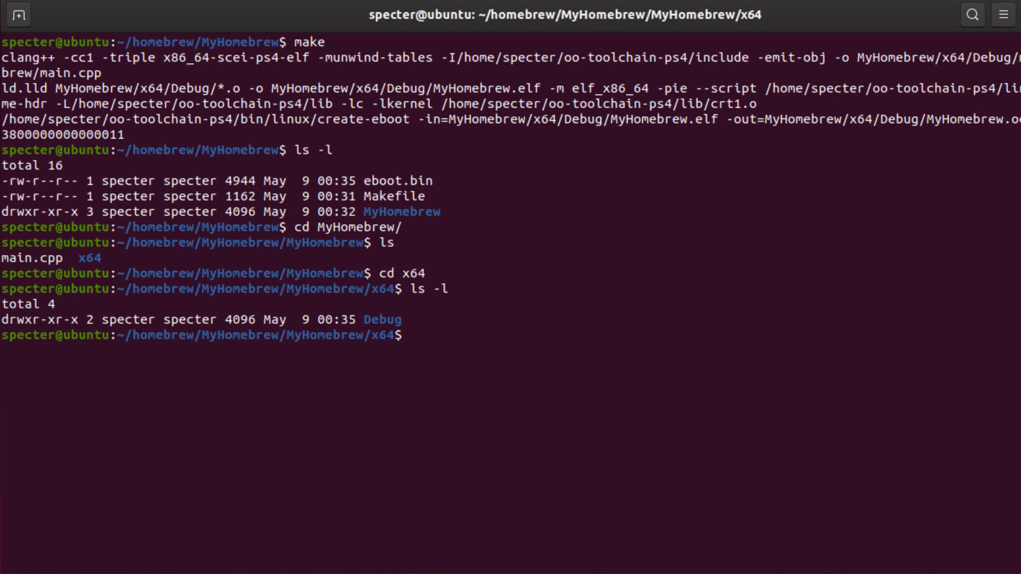
{"action": "type", "text": "cd De"}
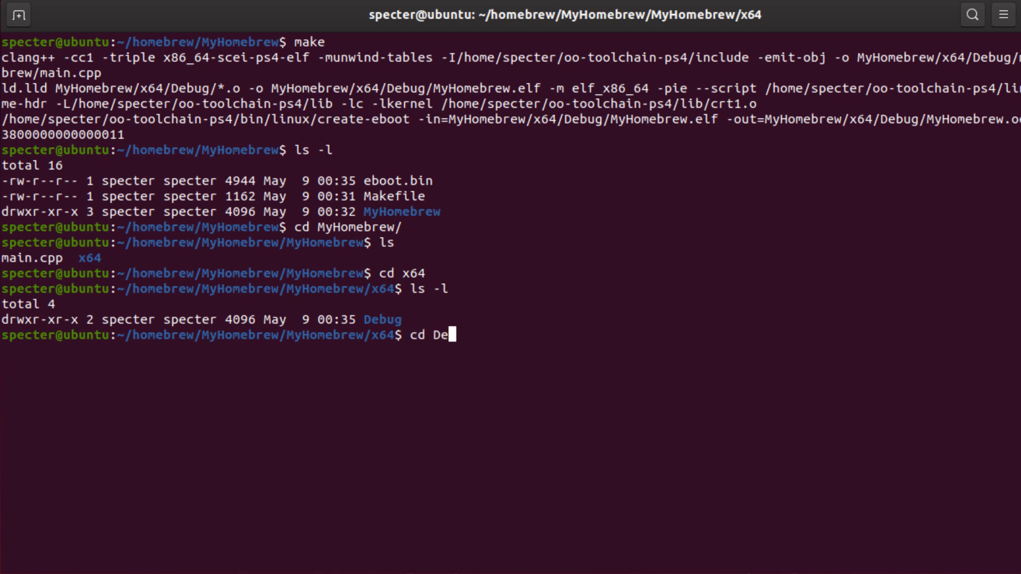
{"action": "key", "text": "Return"}
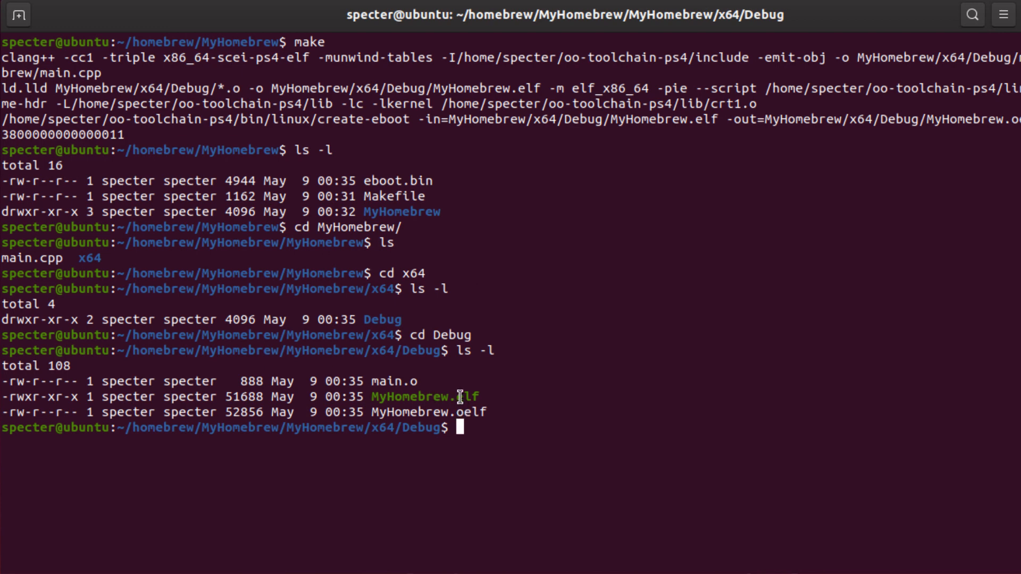
{"action": "mouse_move", "coordinate": [533, 426]}
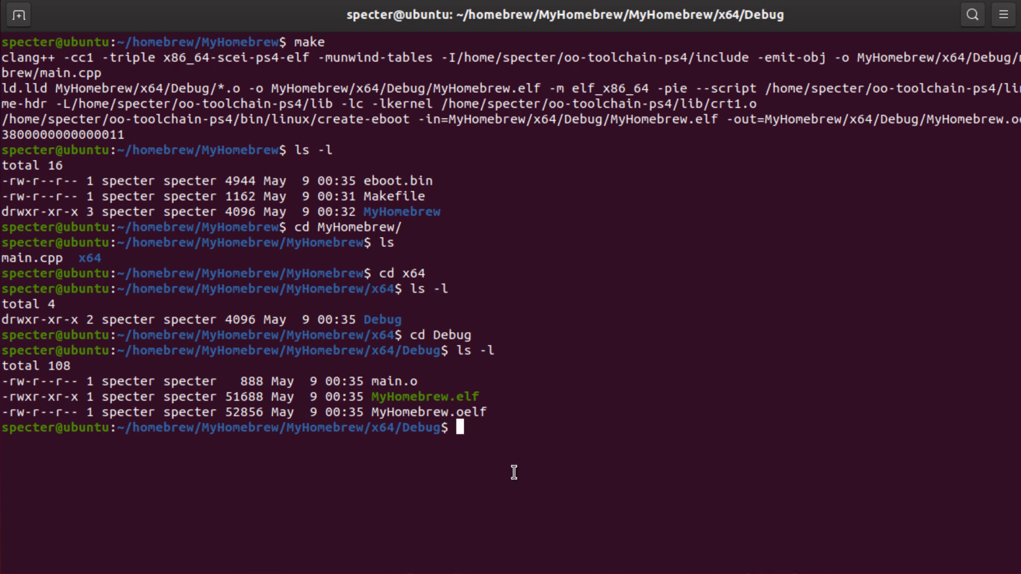
{"action": "mouse_move", "coordinate": [529, 445]}
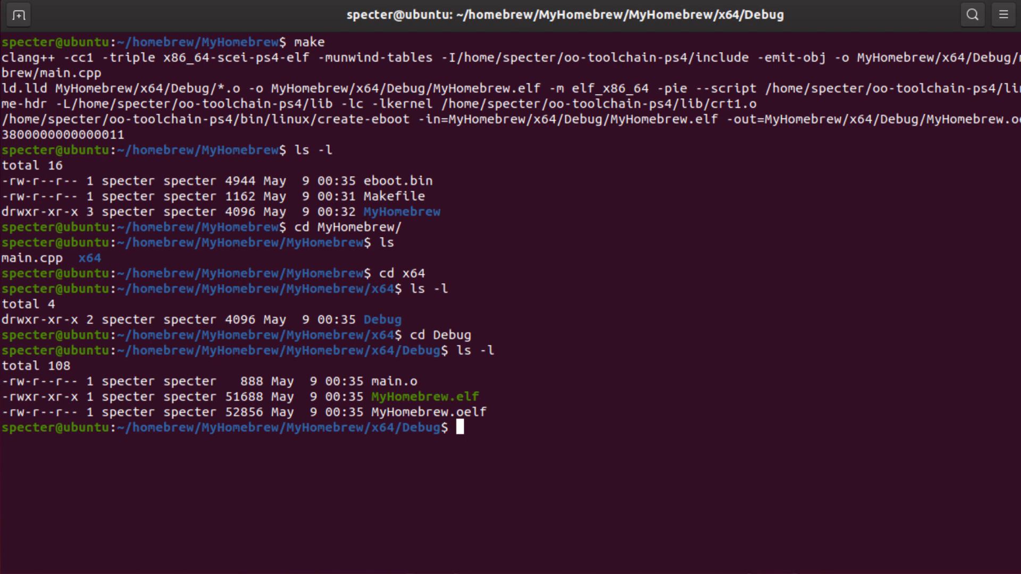
{"action": "mouse_move", "coordinate": [831, 302]}
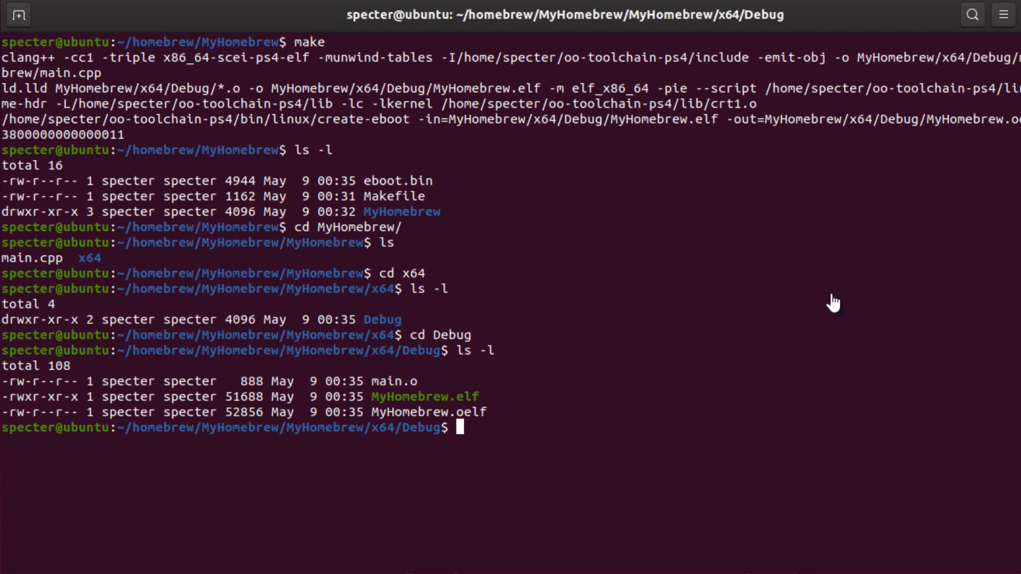